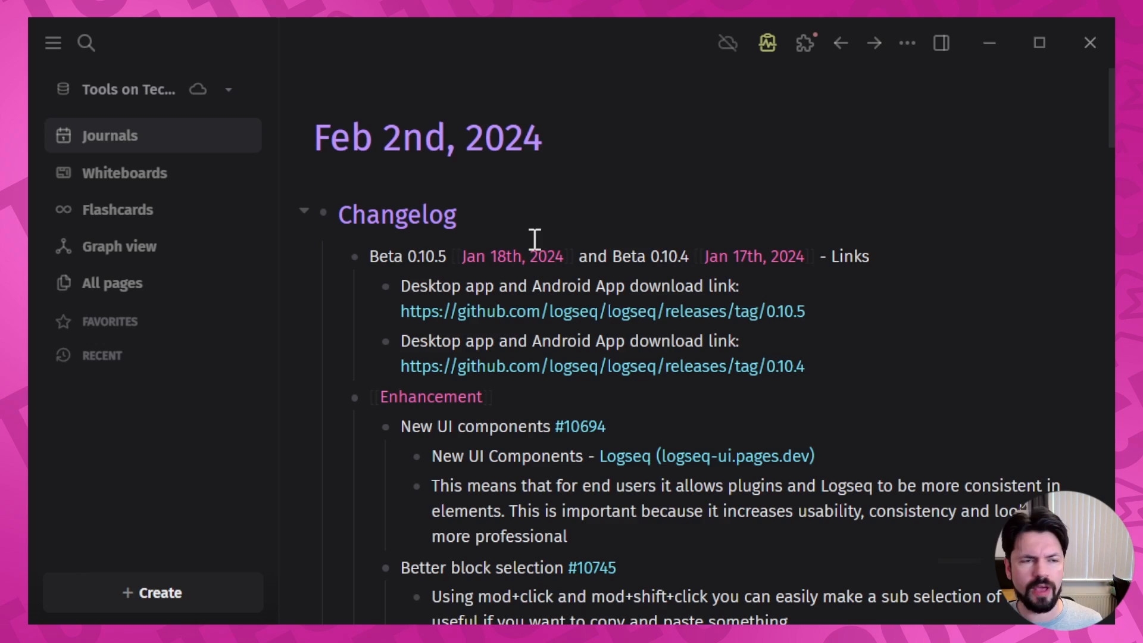
Step: Follow the 'Logseq (logseq-ui.pages.dev)' link to view the New UI components demo page in Edge
left_click(53, 43)
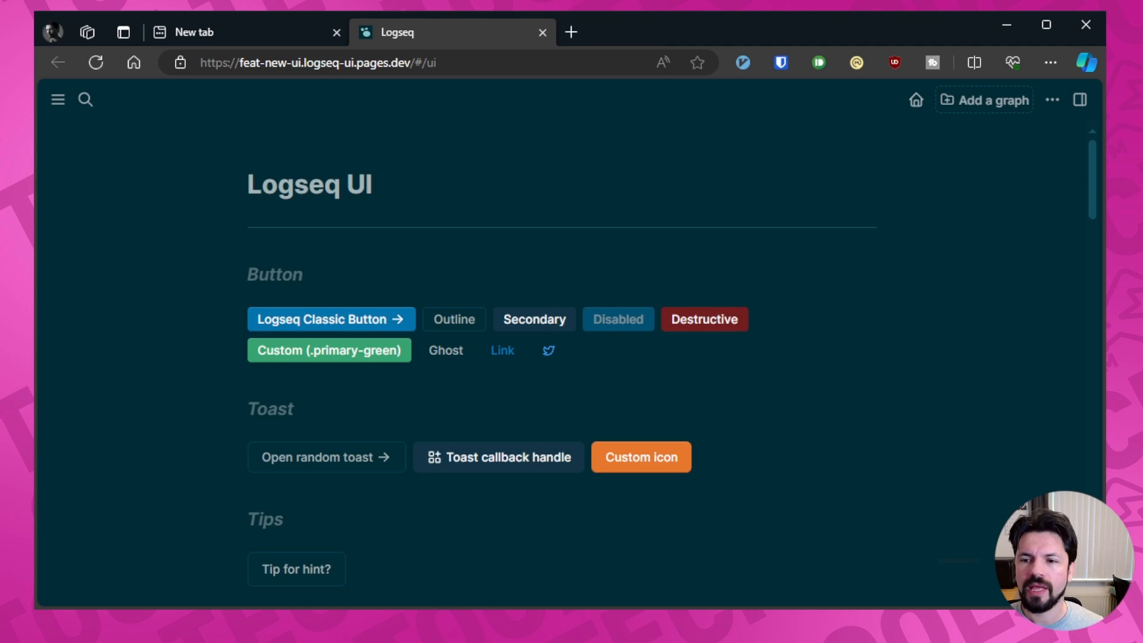
scroll("down", 3)
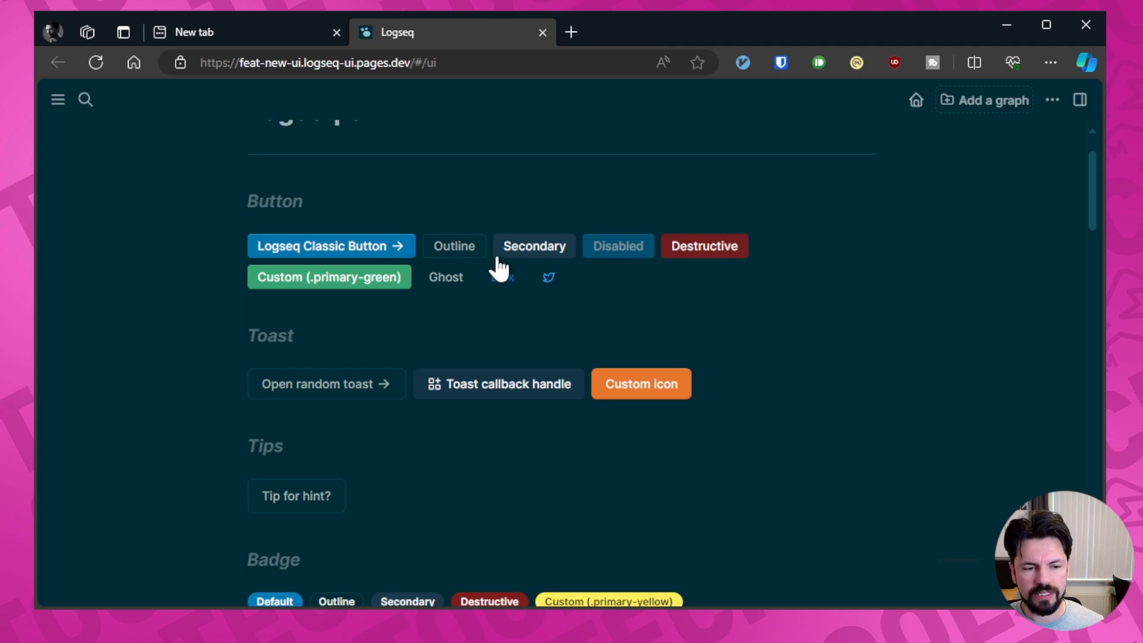
scroll("down", 3)
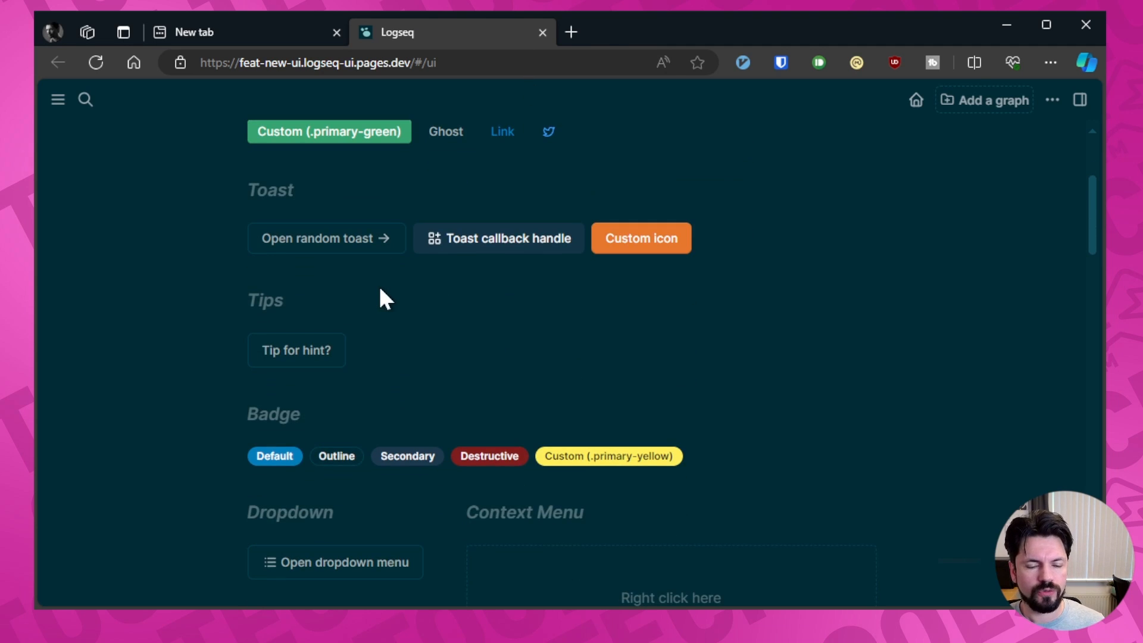
mouse_move(320, 248)
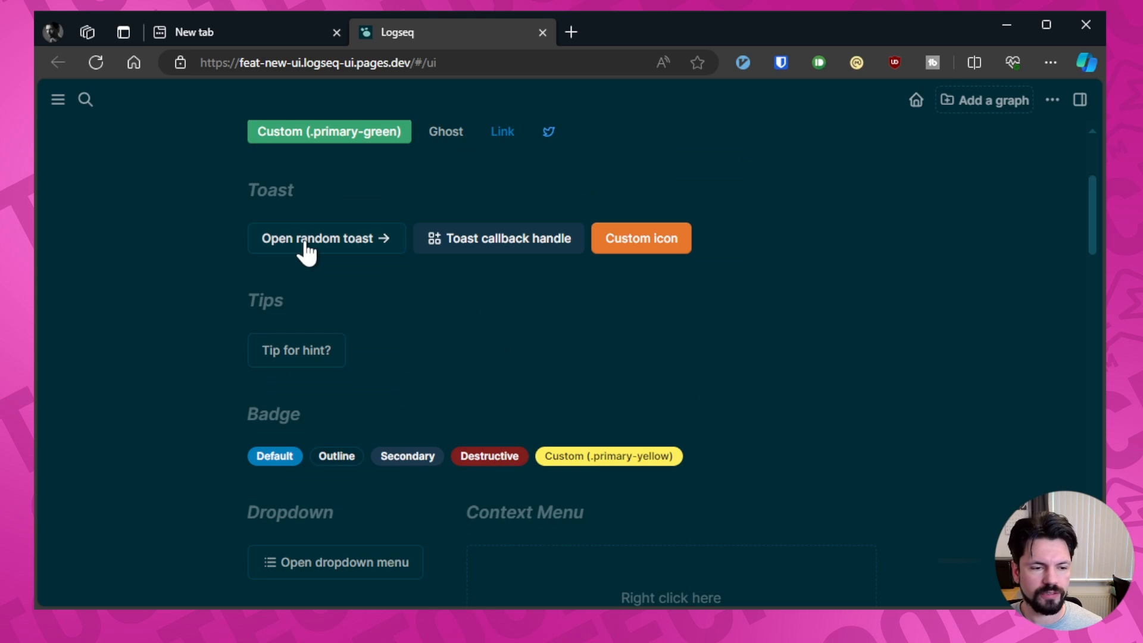
left_click(641, 238)
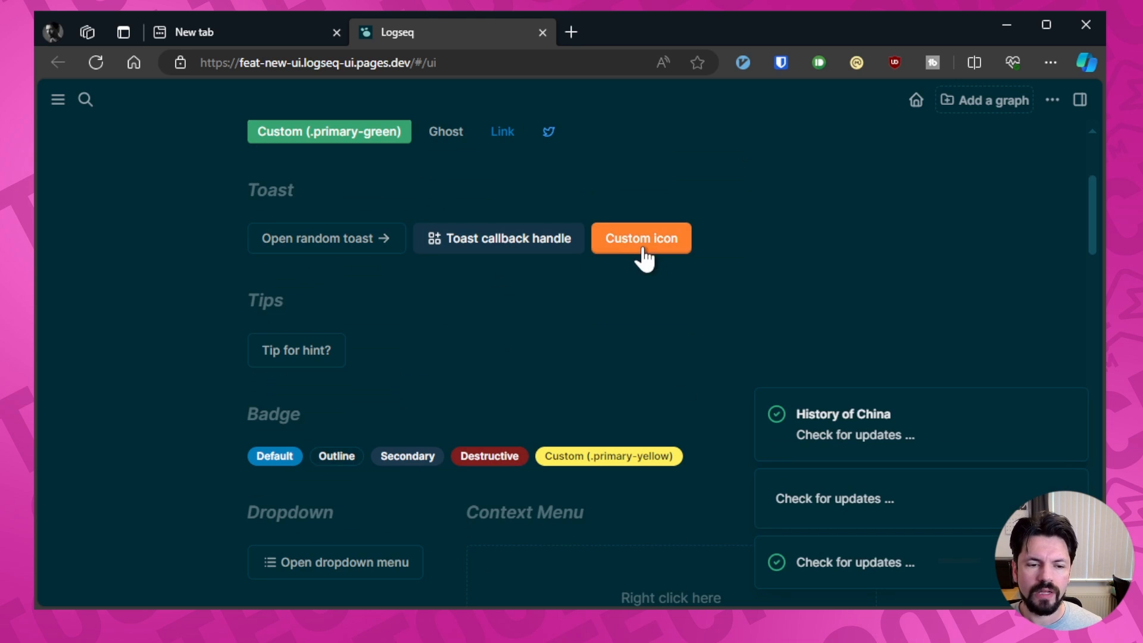
scroll("down", 3)
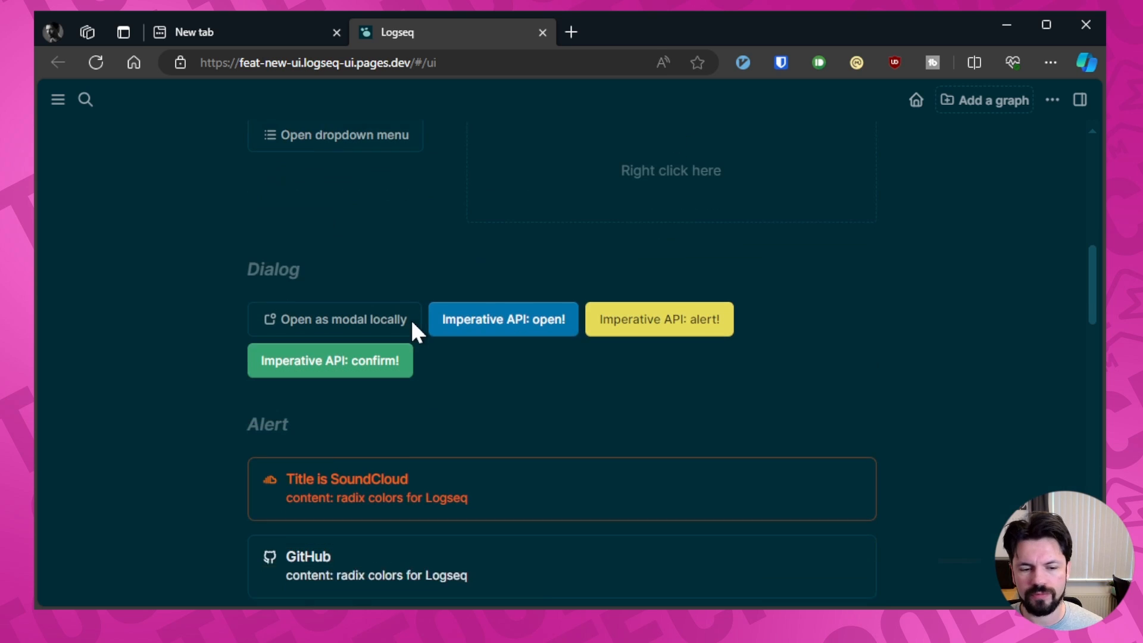
scroll("down", 3)
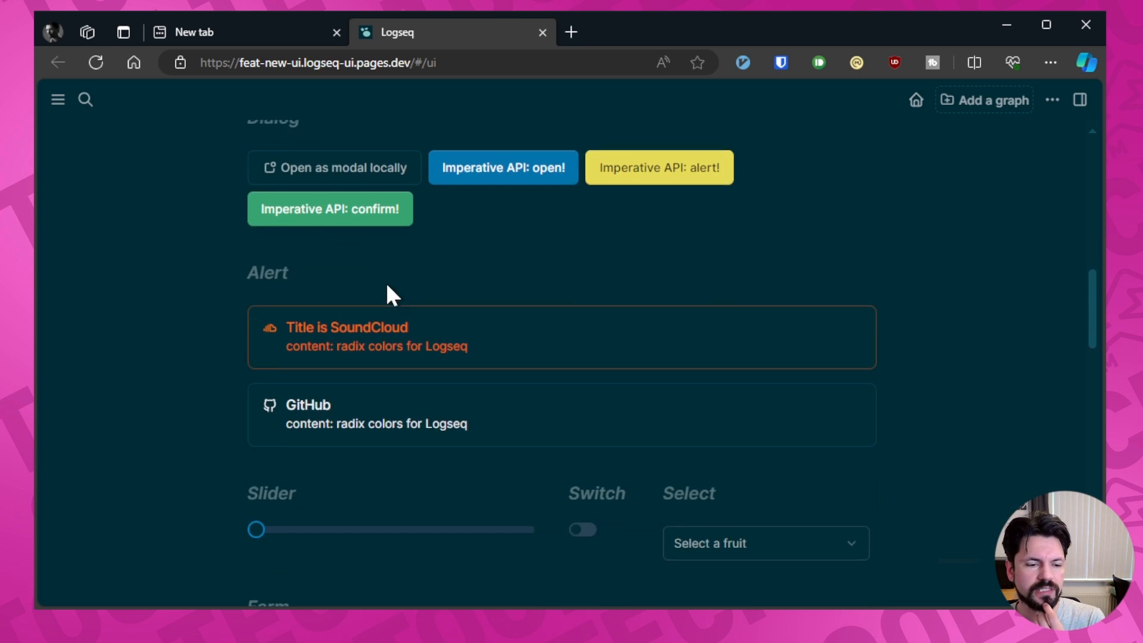
scroll("down", 3)
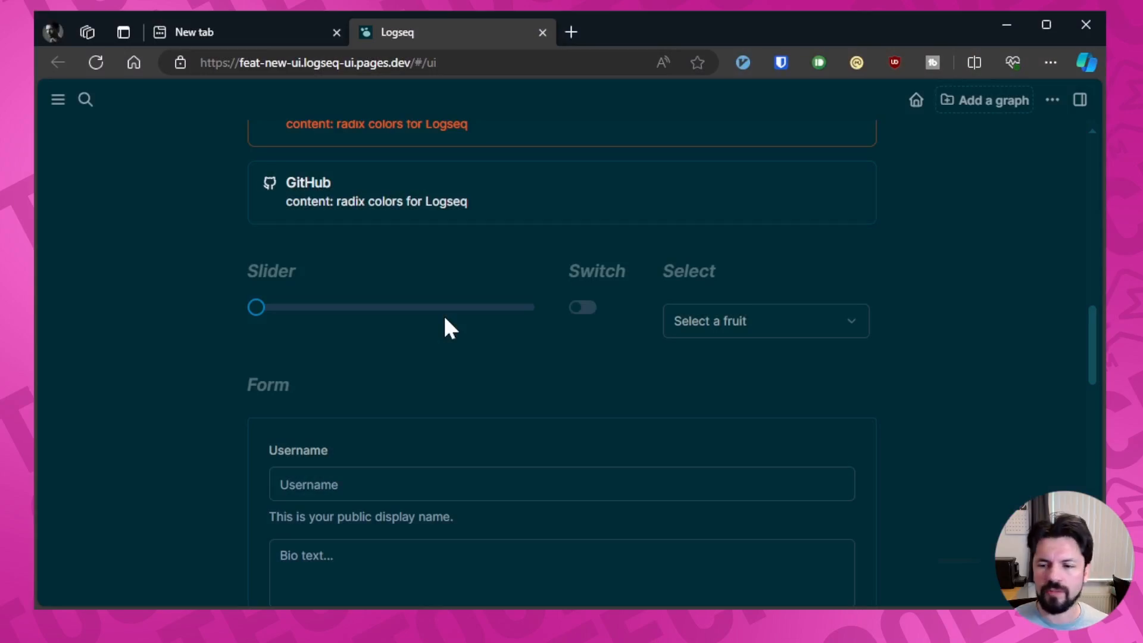
scroll("down", 3)
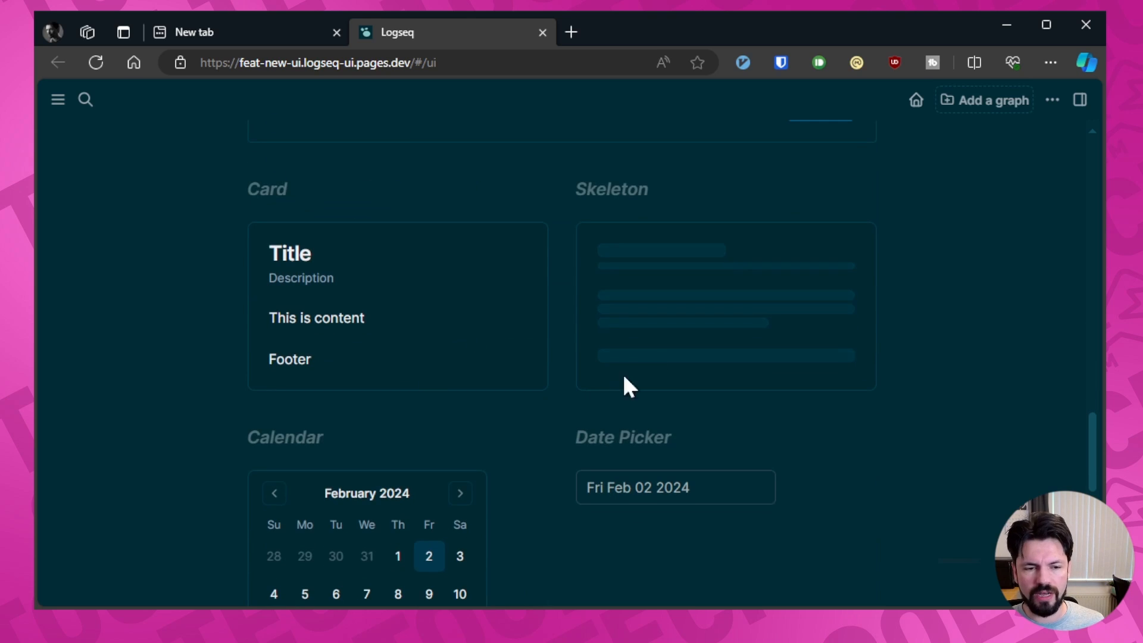
scroll("down", 3)
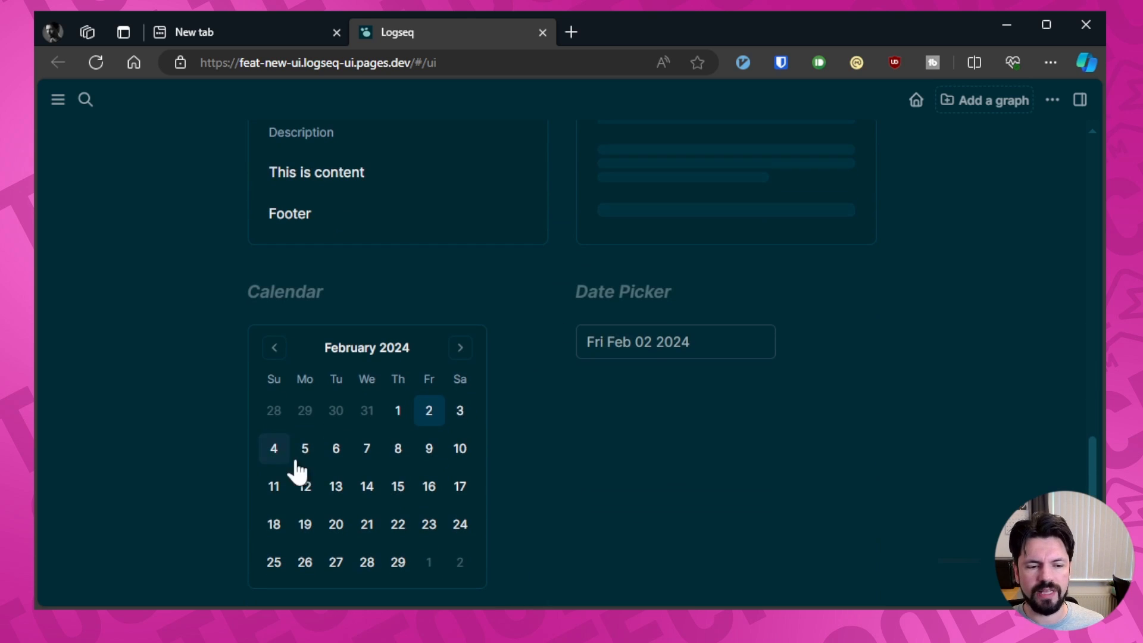
mouse_move(524, 362)
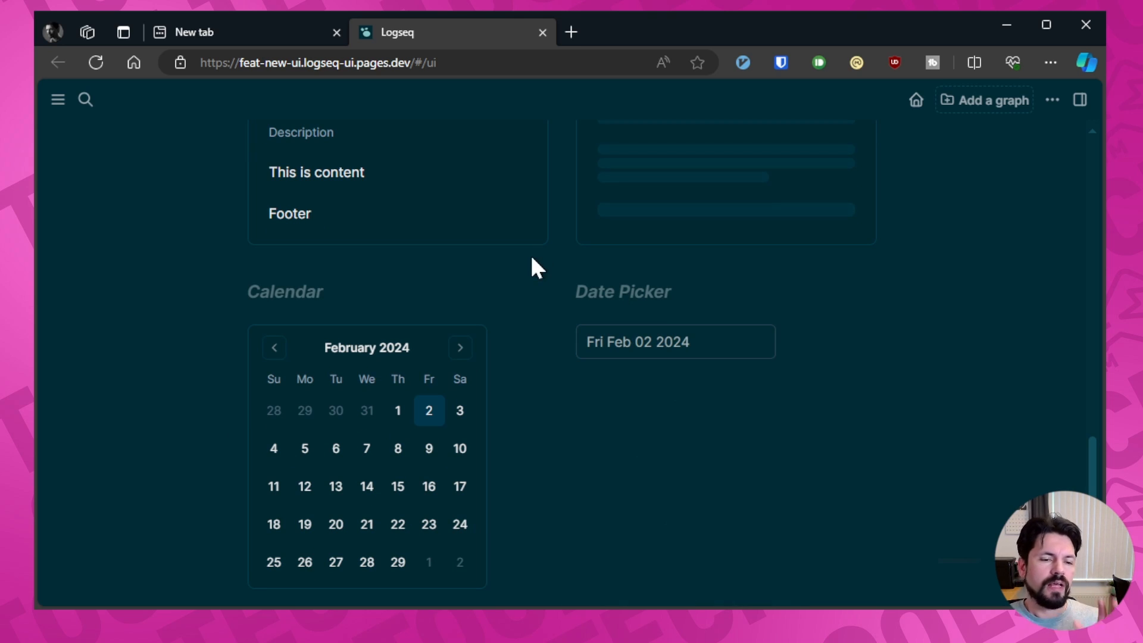
left_click(309, 213)
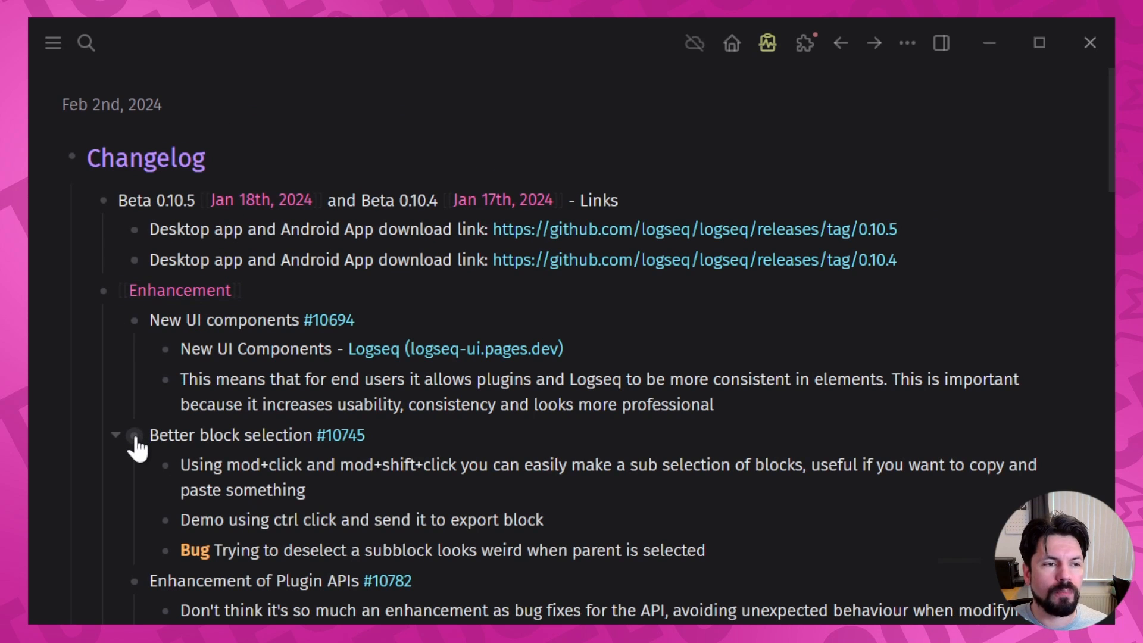
Step: Zoom into the 'Better block selection' block so only it and its child notes show
left_click(137, 435)
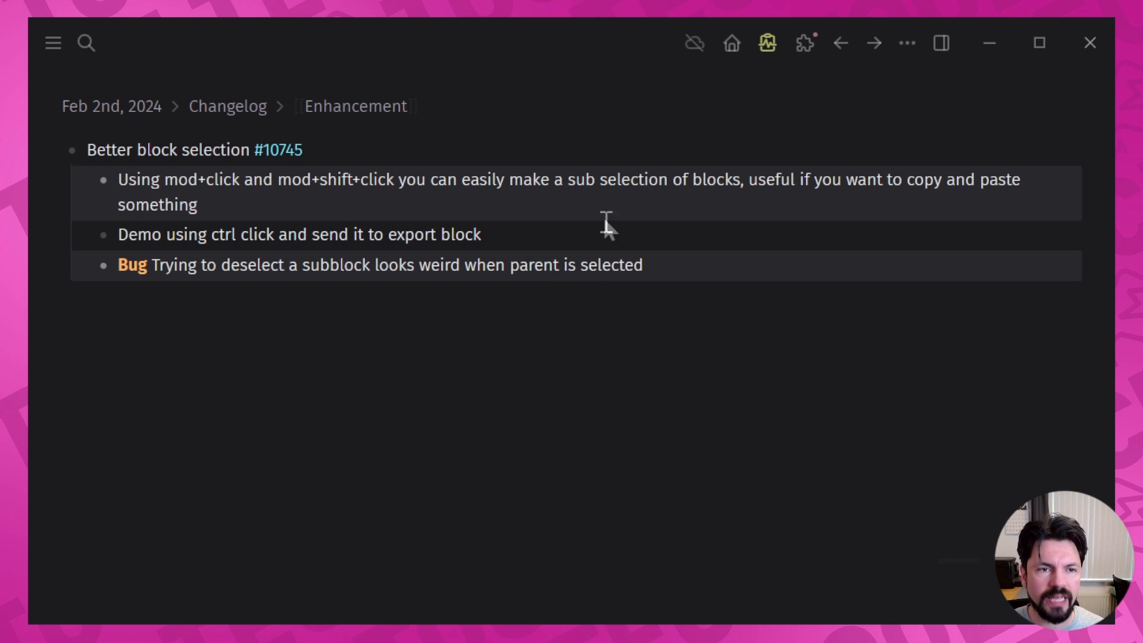
mouse_move(576, 225)
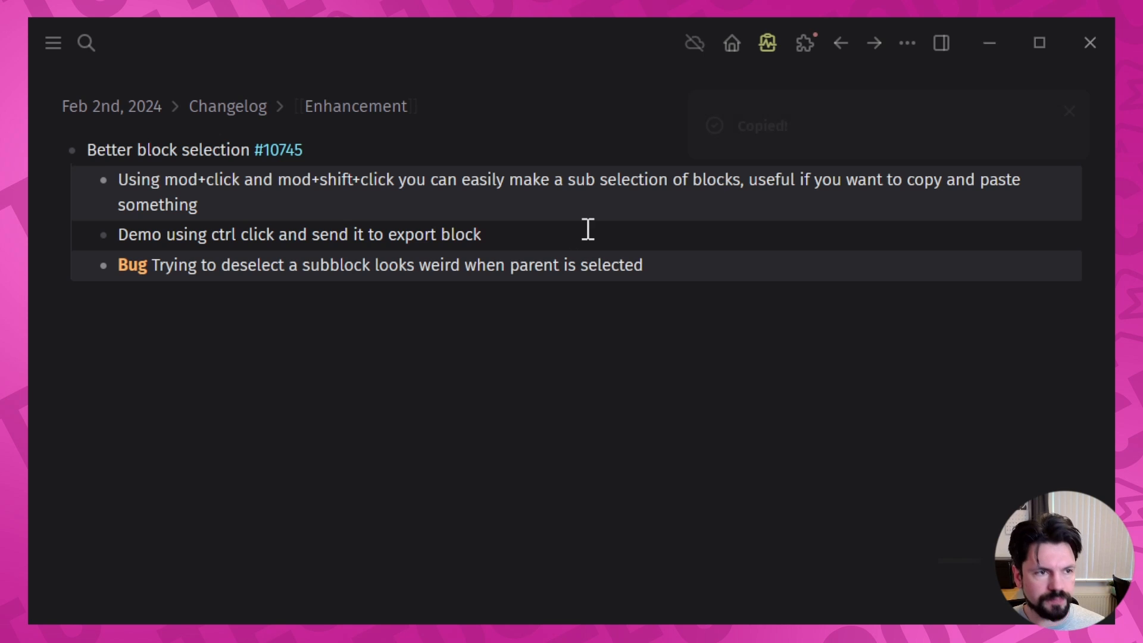
mouse_move(306, 236)
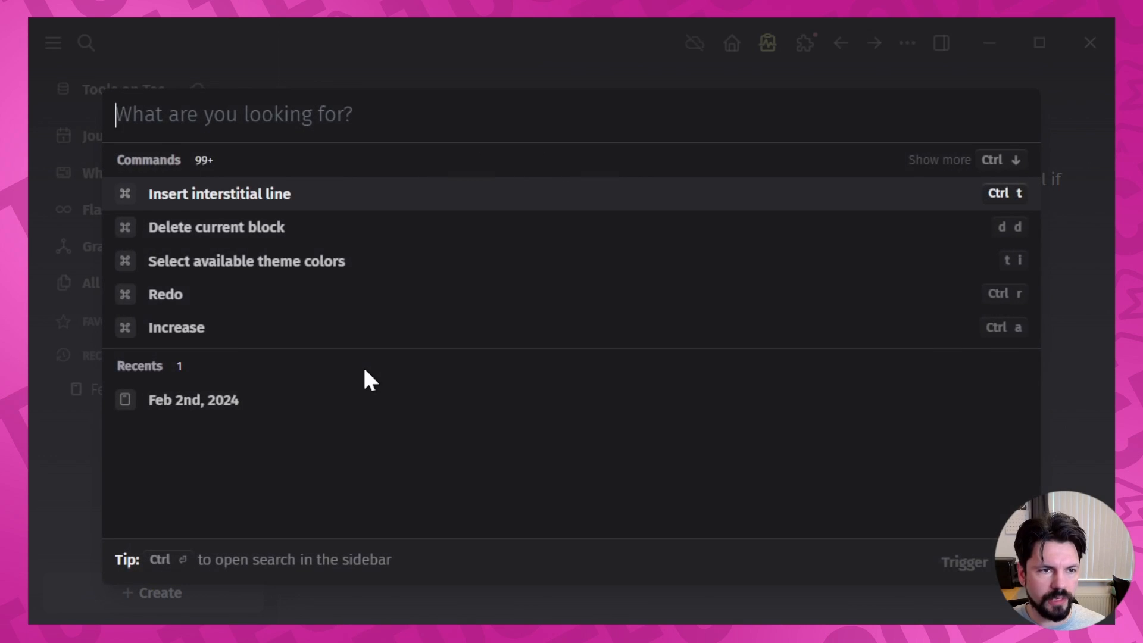
Step: Create a new page named 'sandbox' from search and bring up its more-options menu
type("sandbox")
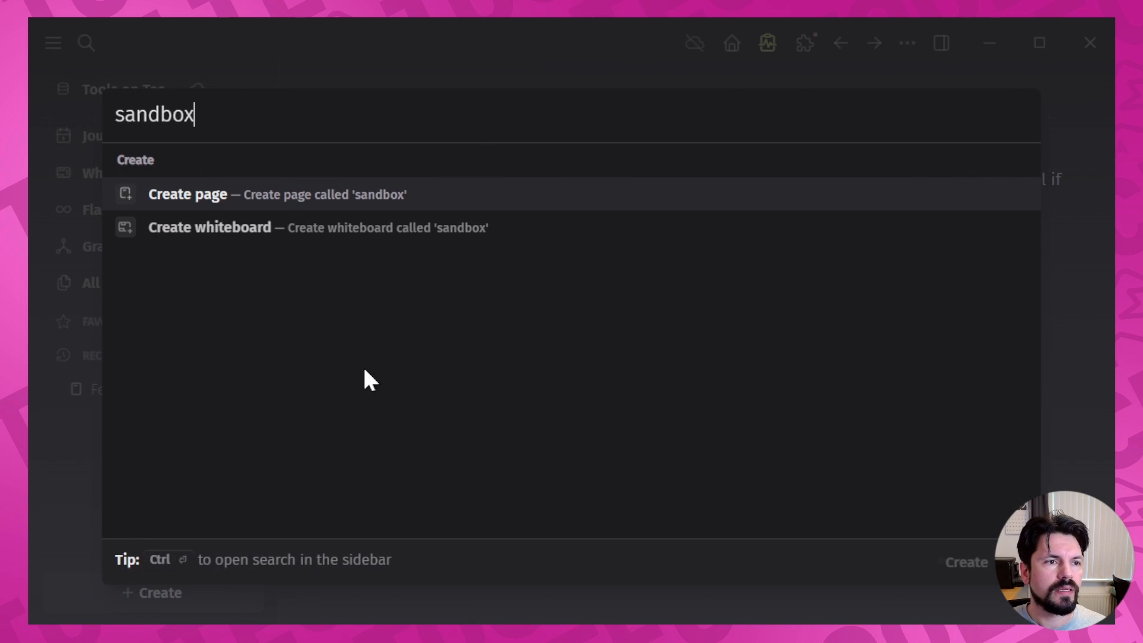
left_click(206, 194)
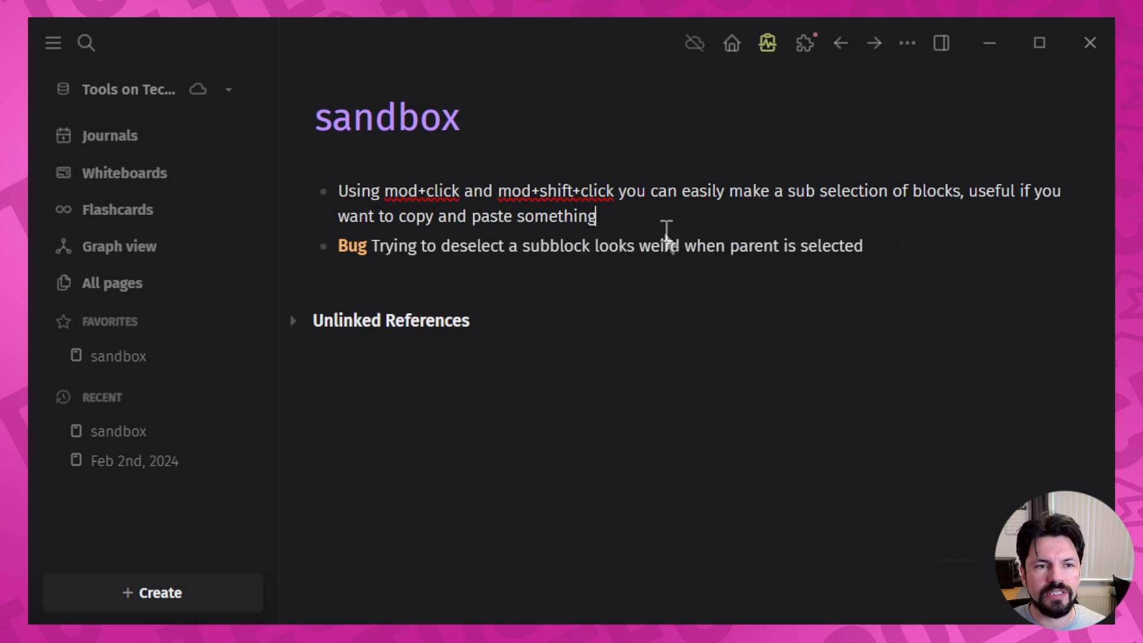
mouse_move(885, 241)
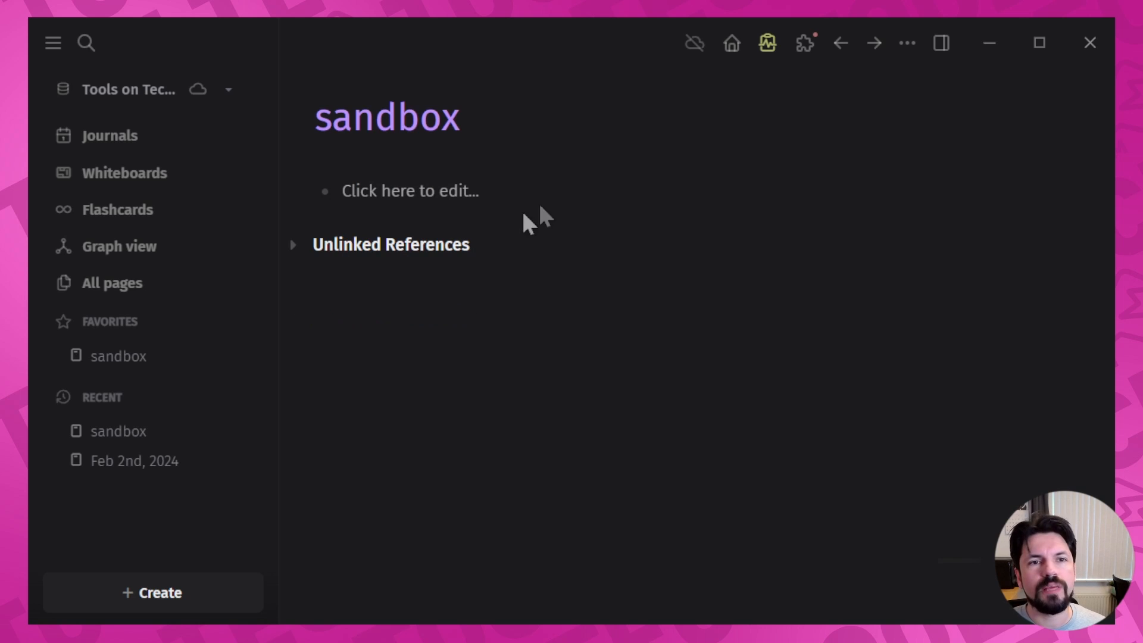
type("test")
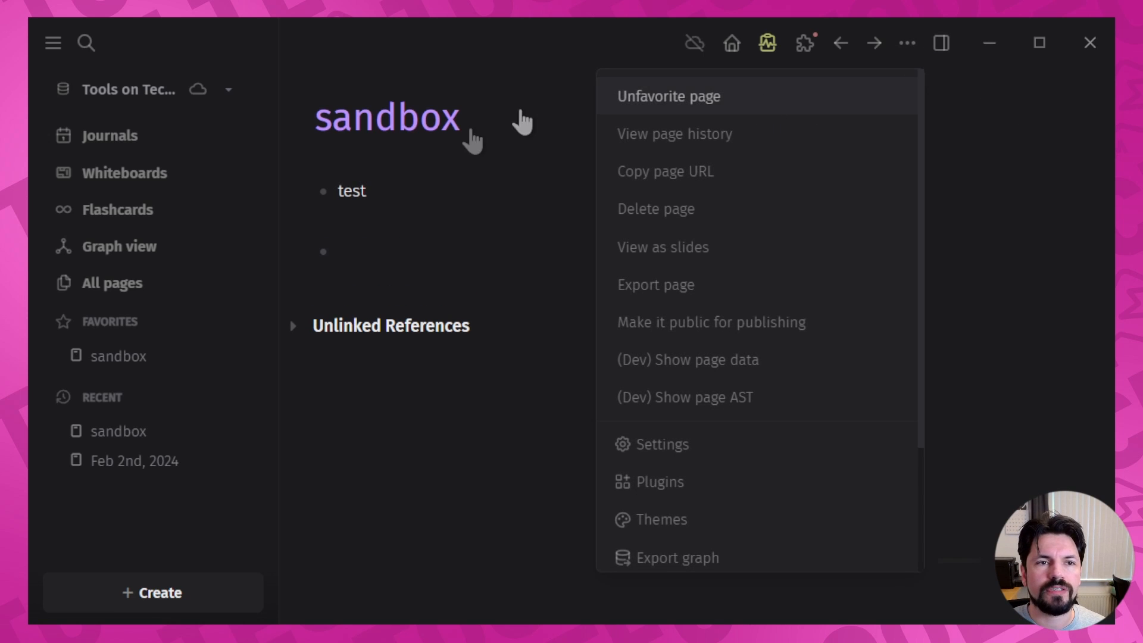
left_click(838, 43)
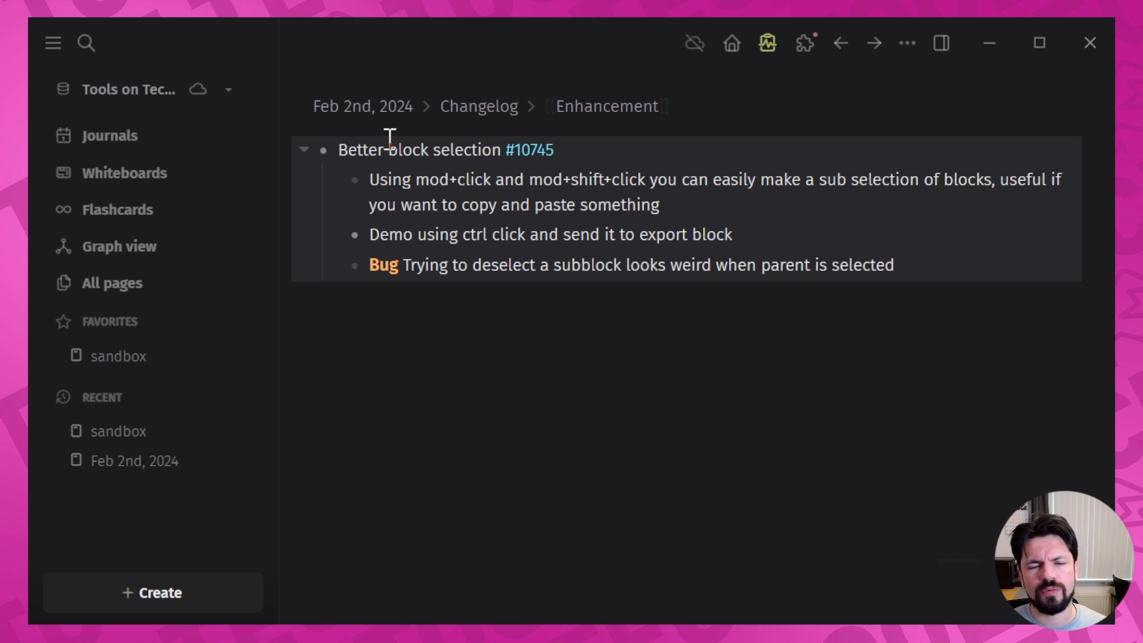
Step: Zoom into the left sidebar UI enhancement block and widen the sidebar by dragging its edge
scroll("down", 3)
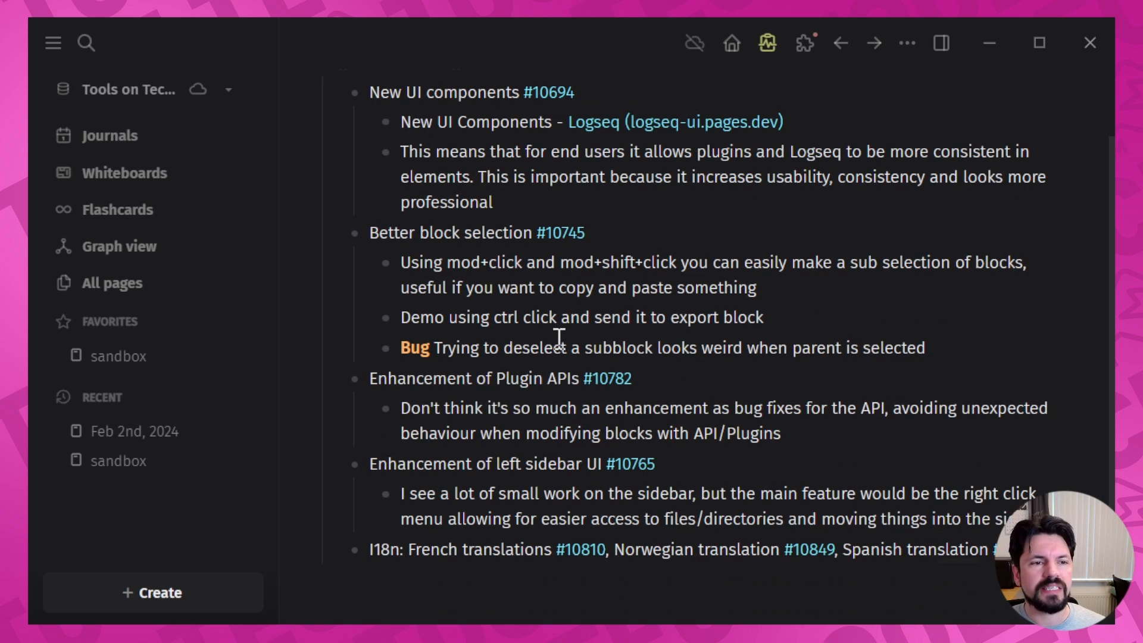
mouse_move(617, 384)
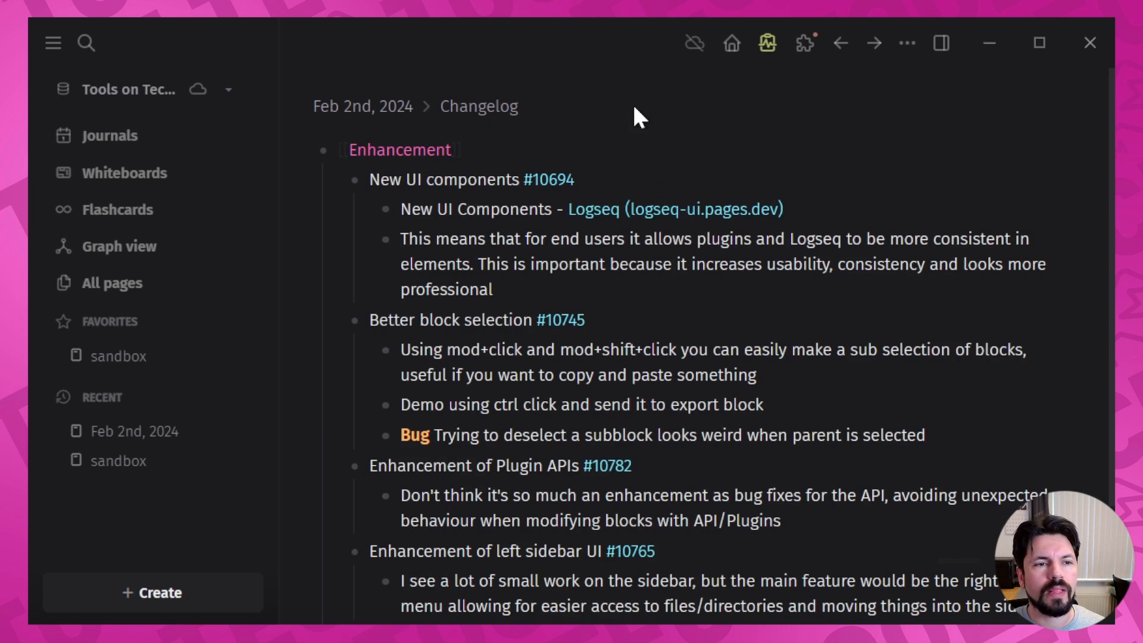
scroll("down", 3)
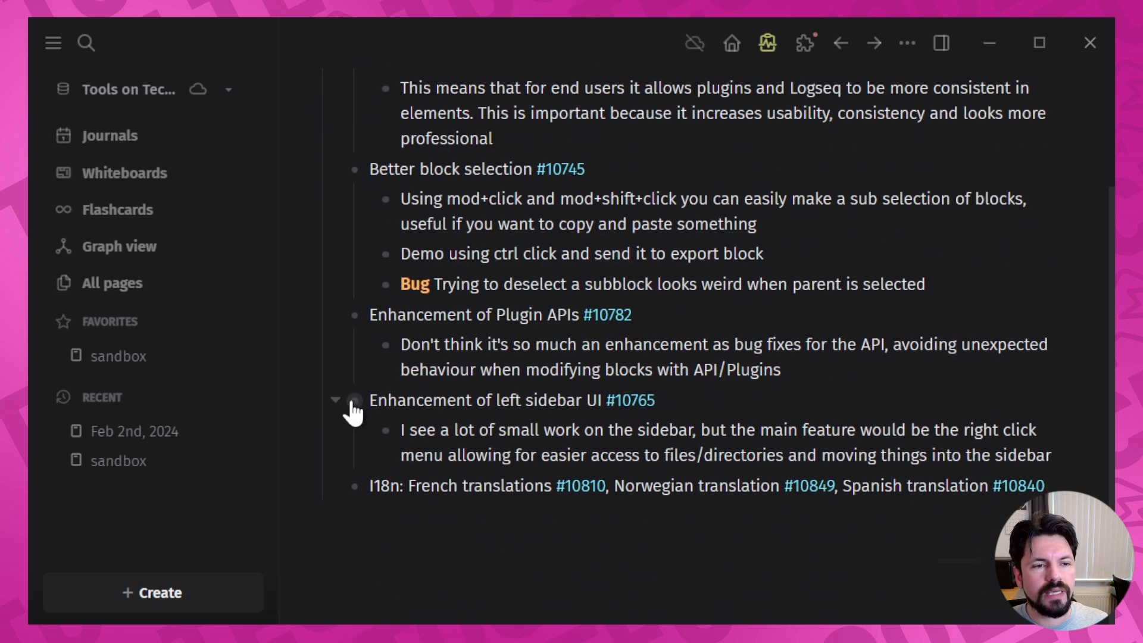
left_click(354, 399)
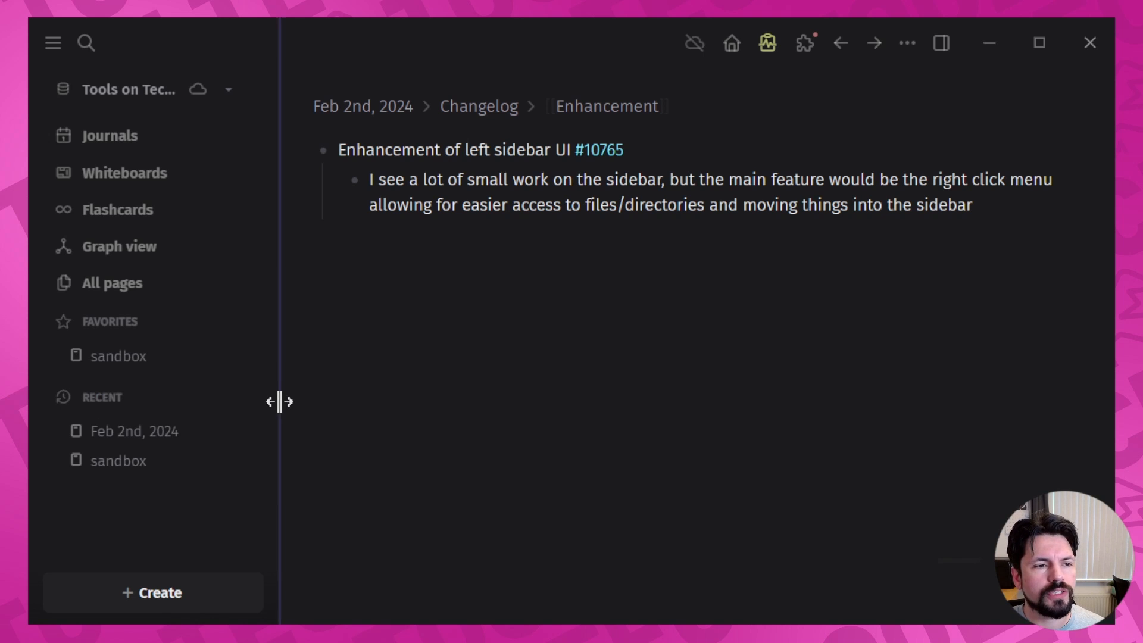
left_click_drag(277, 401, 300, 402)
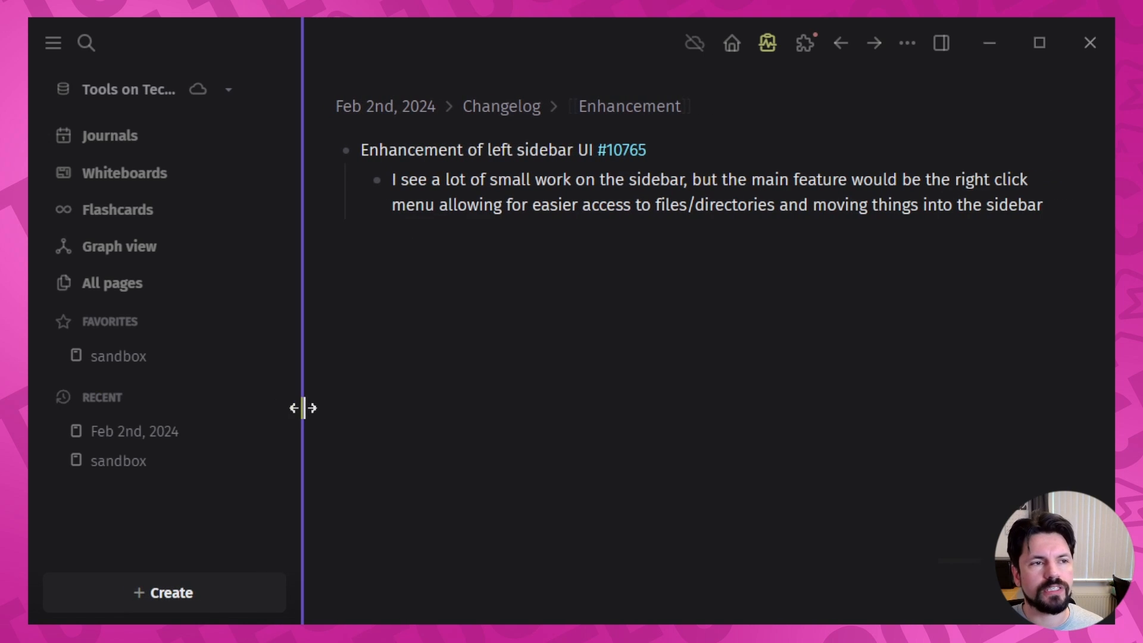
mouse_move(134, 431)
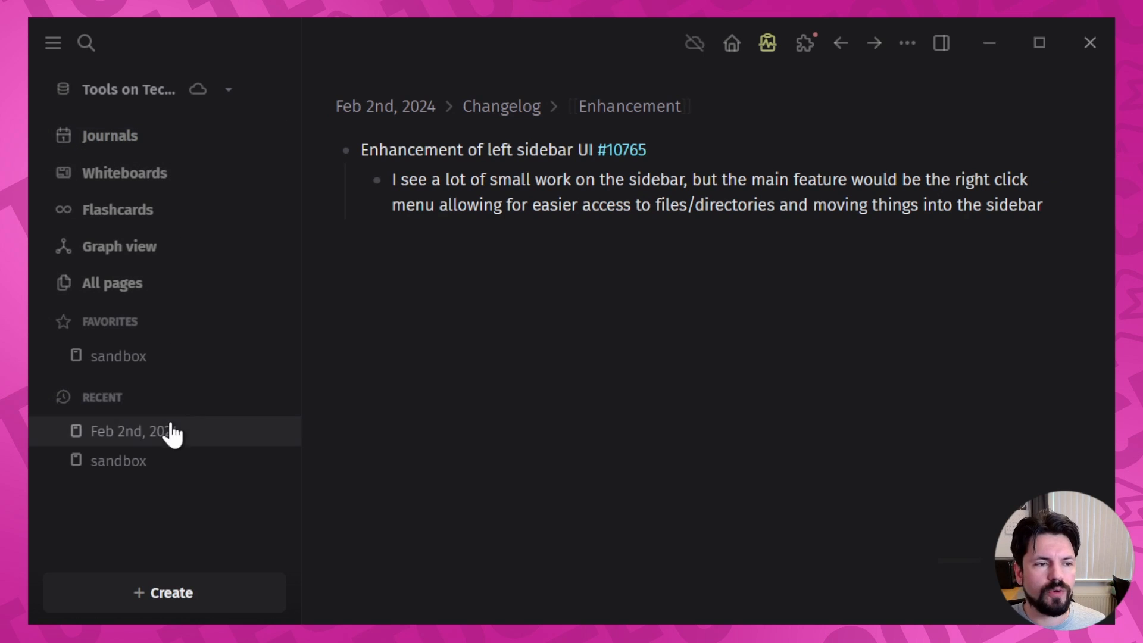
Step: Show the right-click context menu for the sandbox page in the sidebar, dismiss it, and show it again
right_click(118, 459)
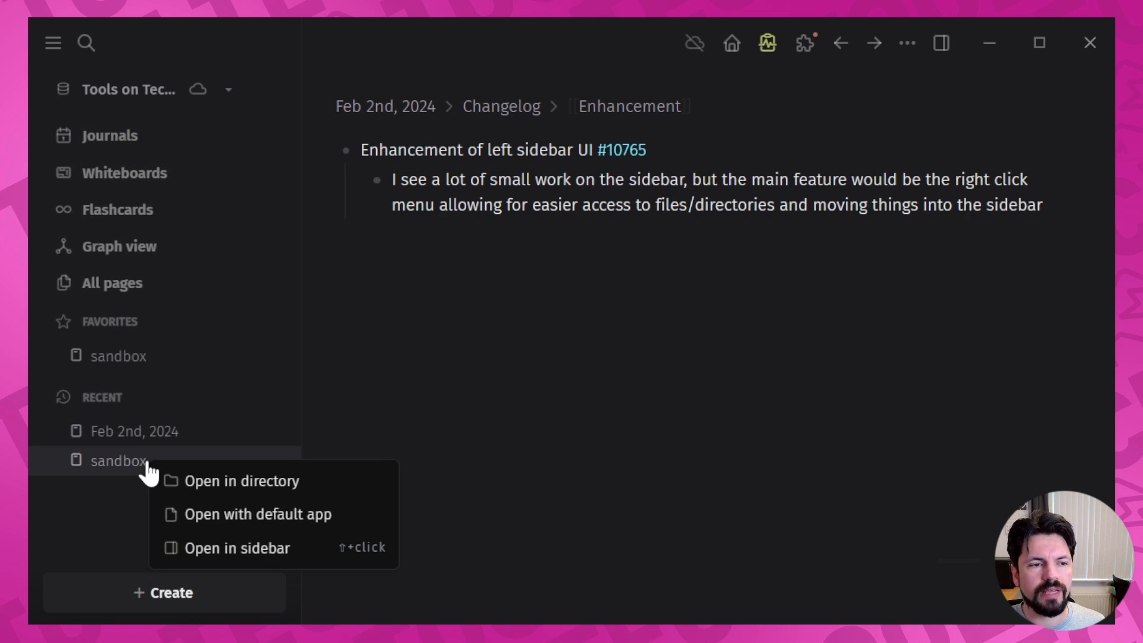
mouse_move(380, 573)
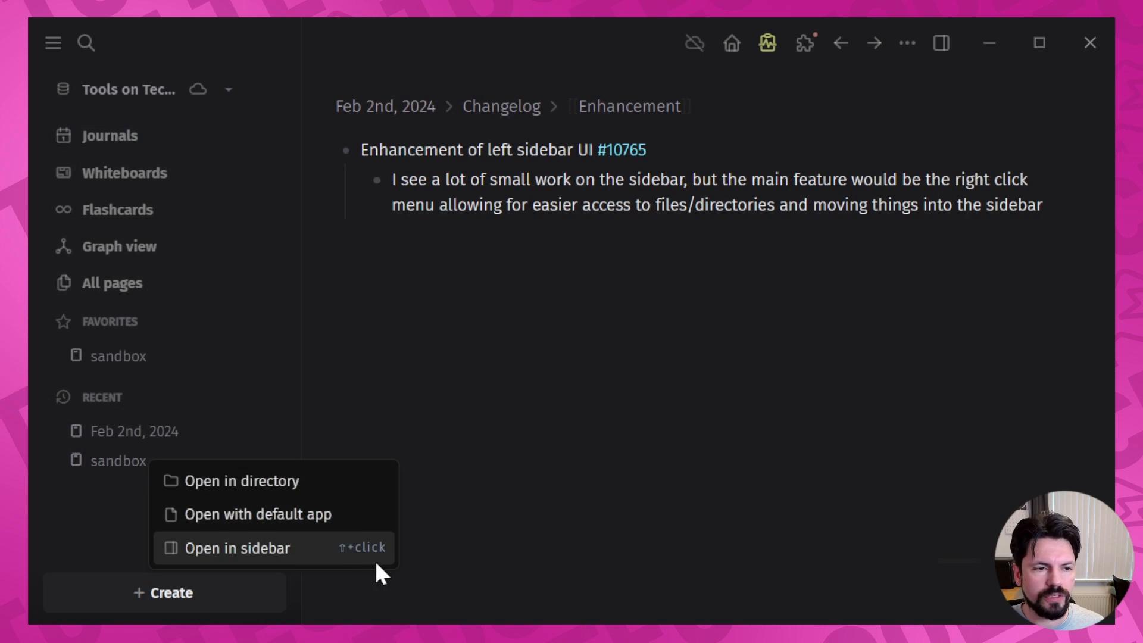
mouse_move(371, 569)
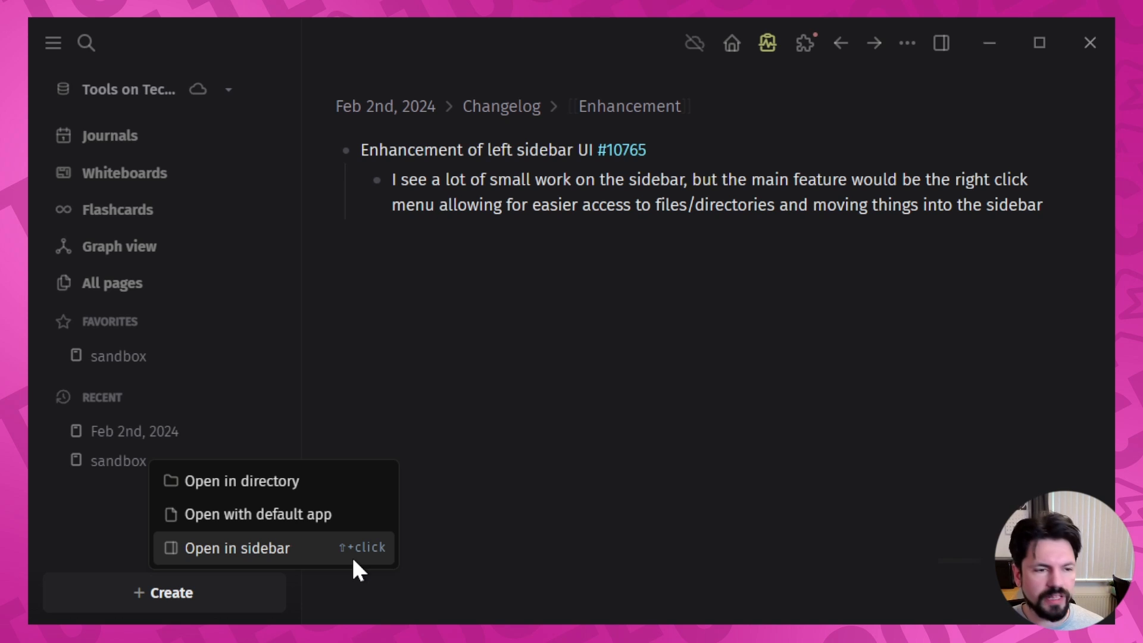
left_click(236, 547)
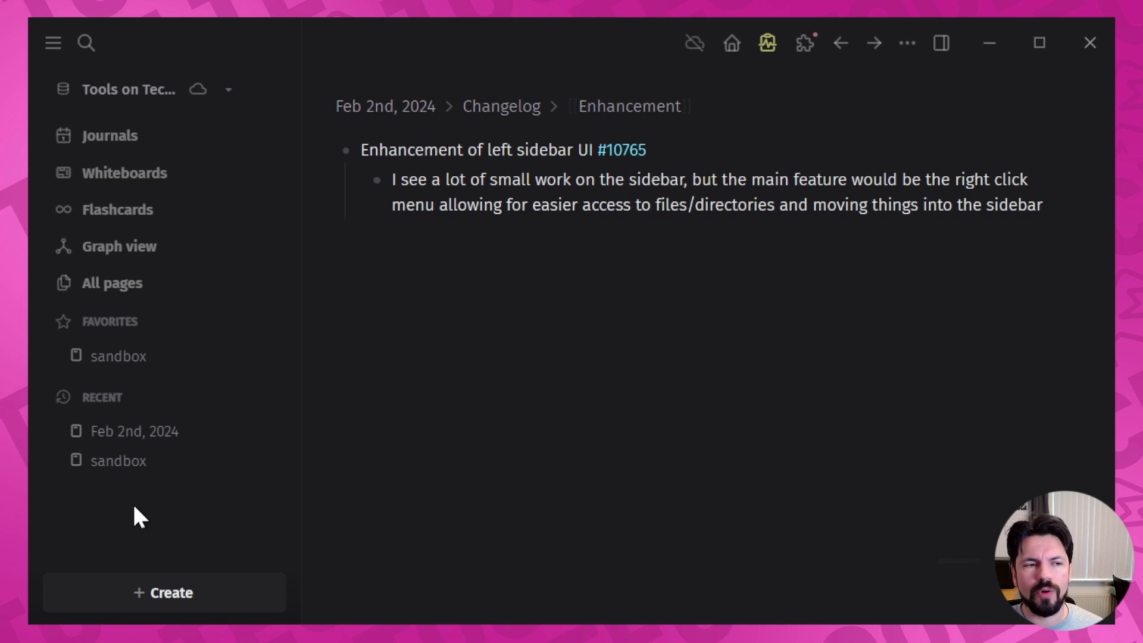
right_click(117, 459)
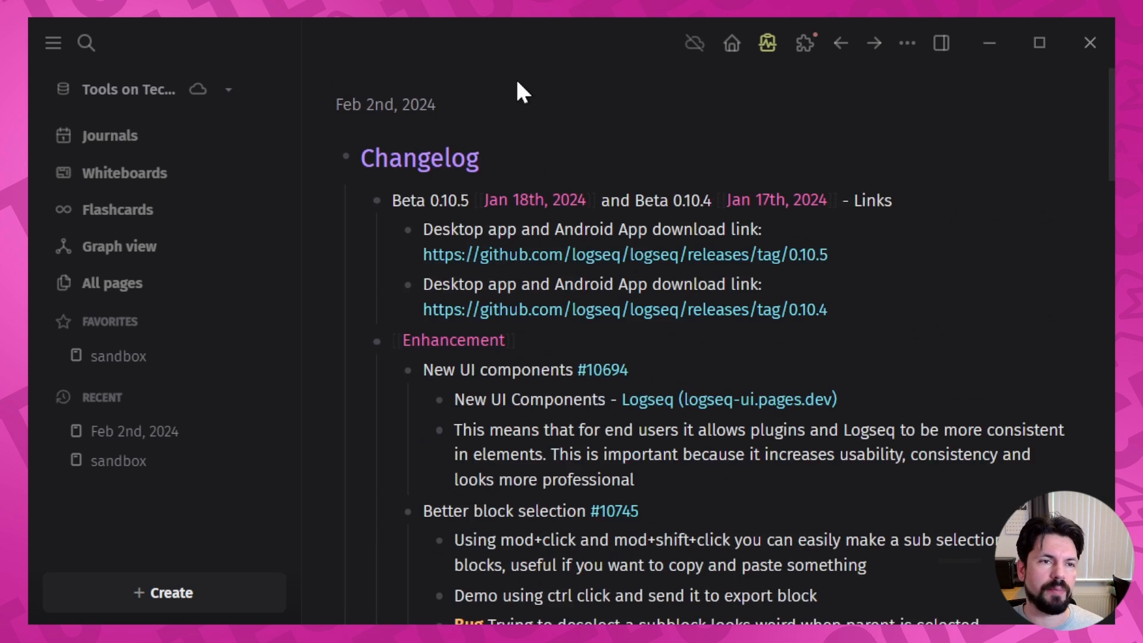
Step: Scroll the changelog down to the Fixed issues list
scroll("down", 3)
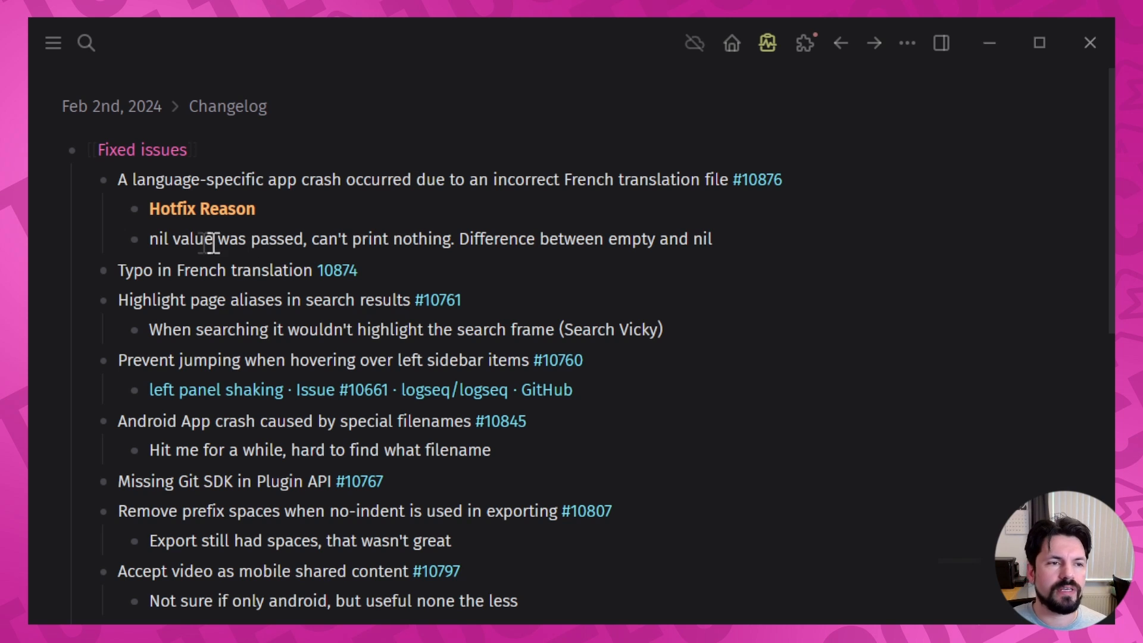
mouse_move(255, 239)
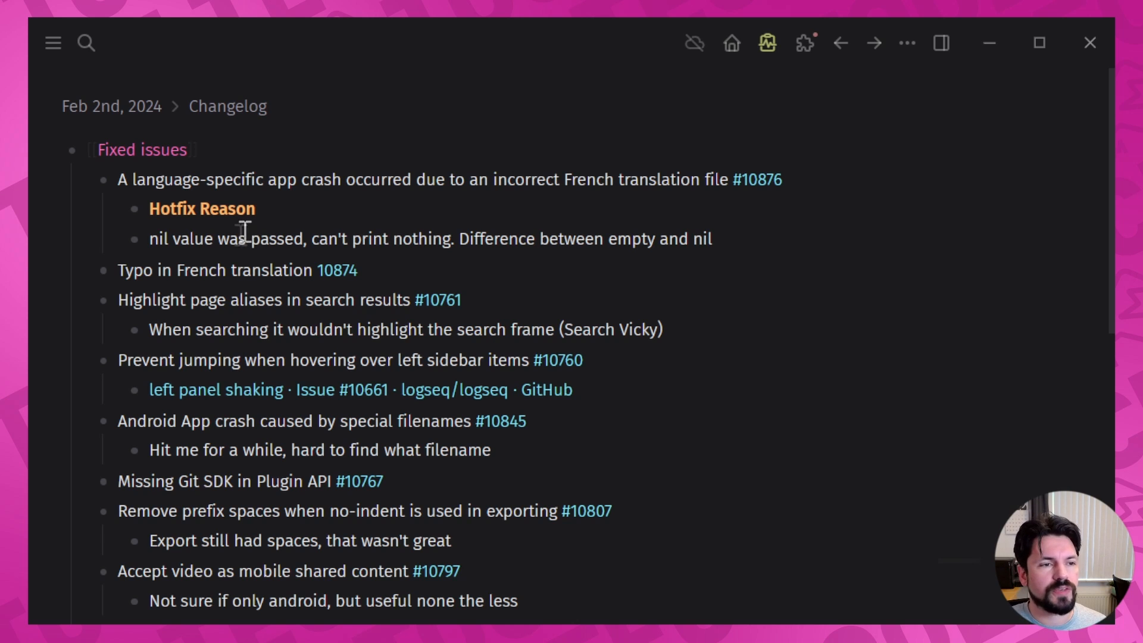
mouse_move(236, 269)
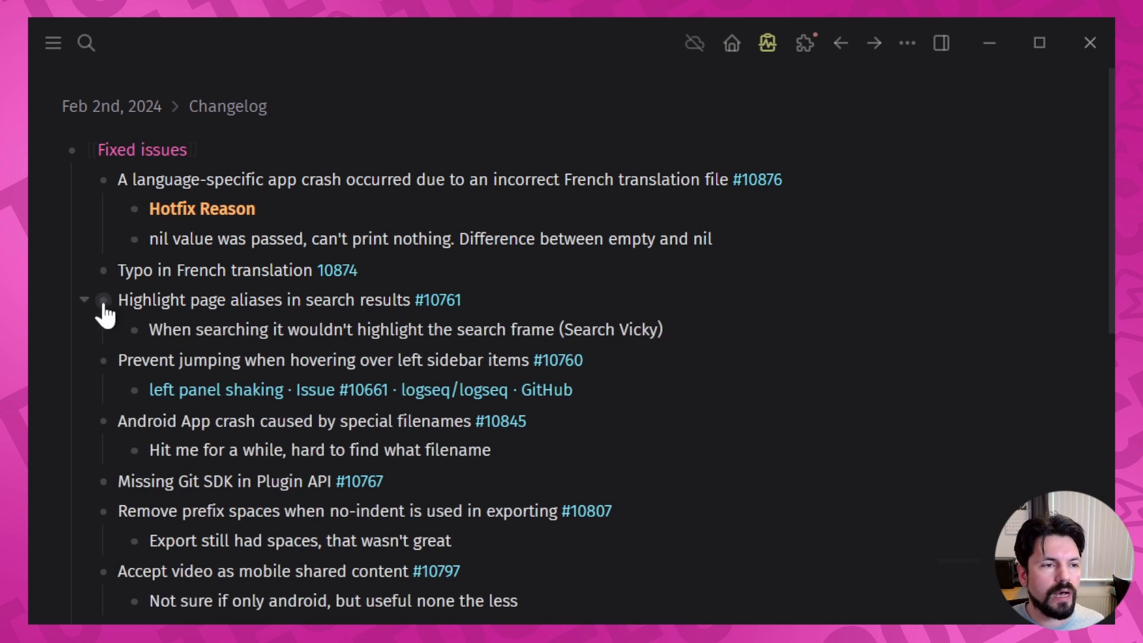
Step: Zoom into the 'Highlight page aliases' fix and search the graph for 'vicky' to see the alias result
left_click(103, 300)
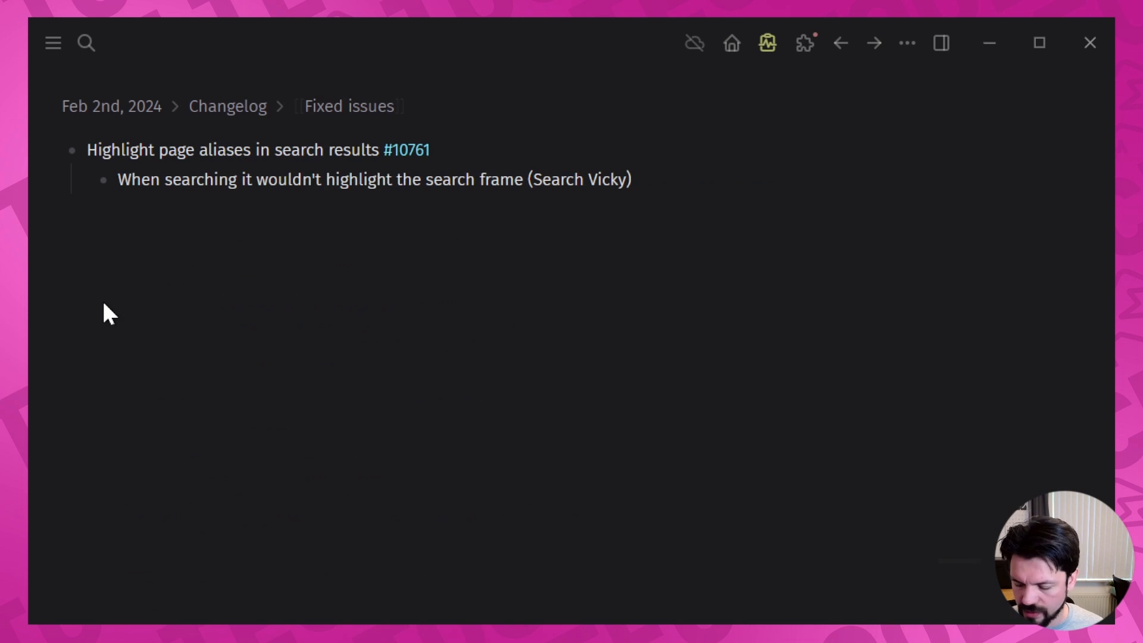
left_click(84, 43)
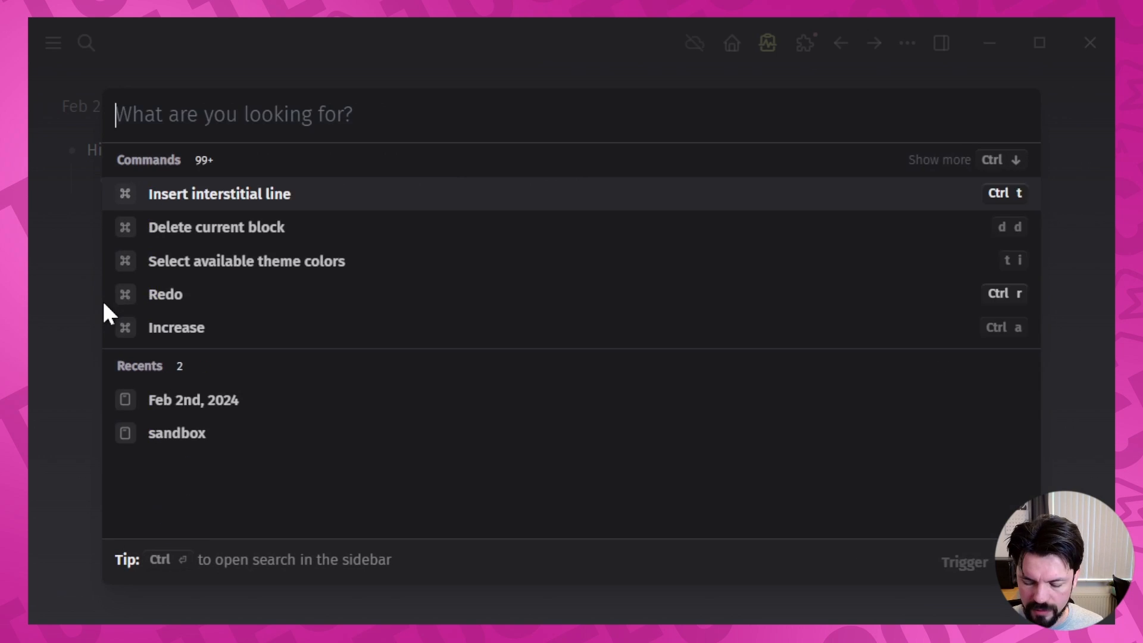
type("vicky")
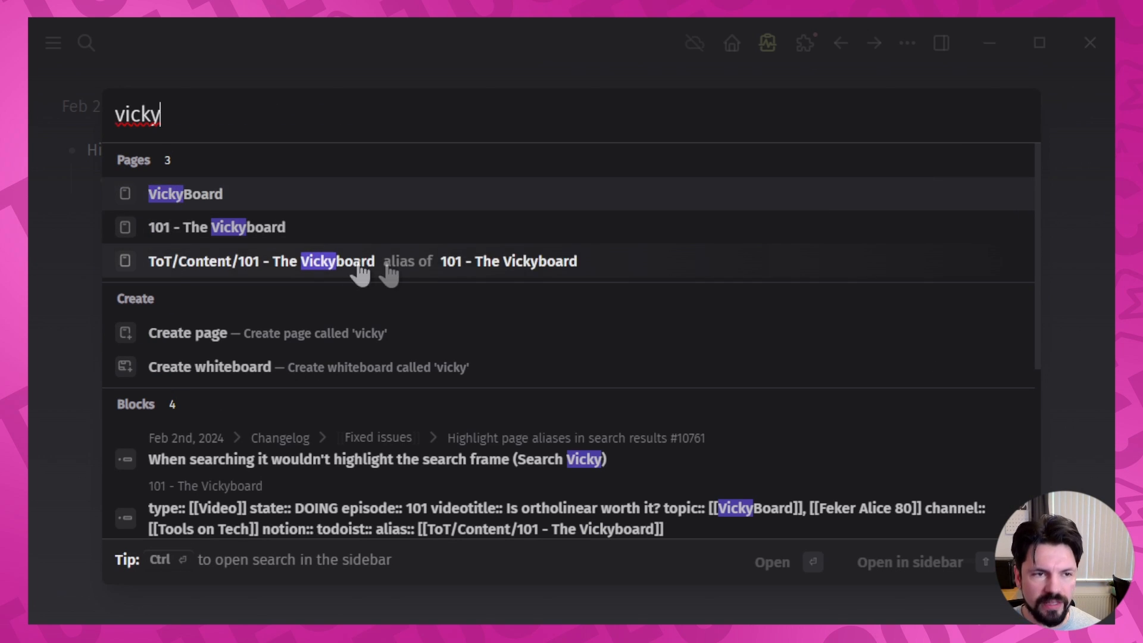
mouse_move(305, 285)
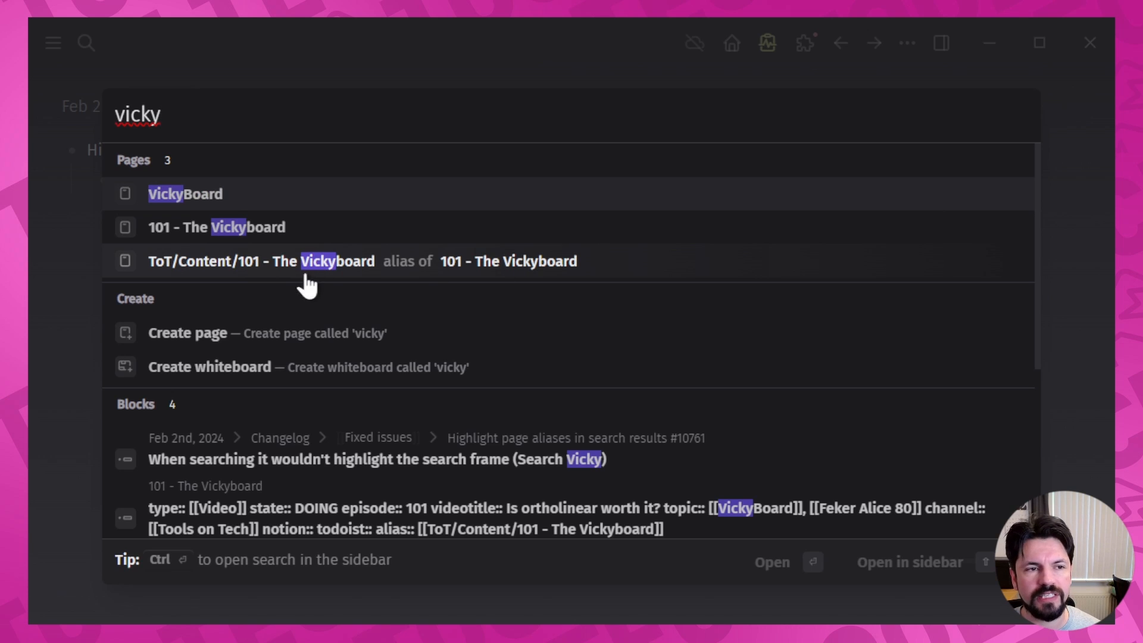
mouse_move(320, 274)
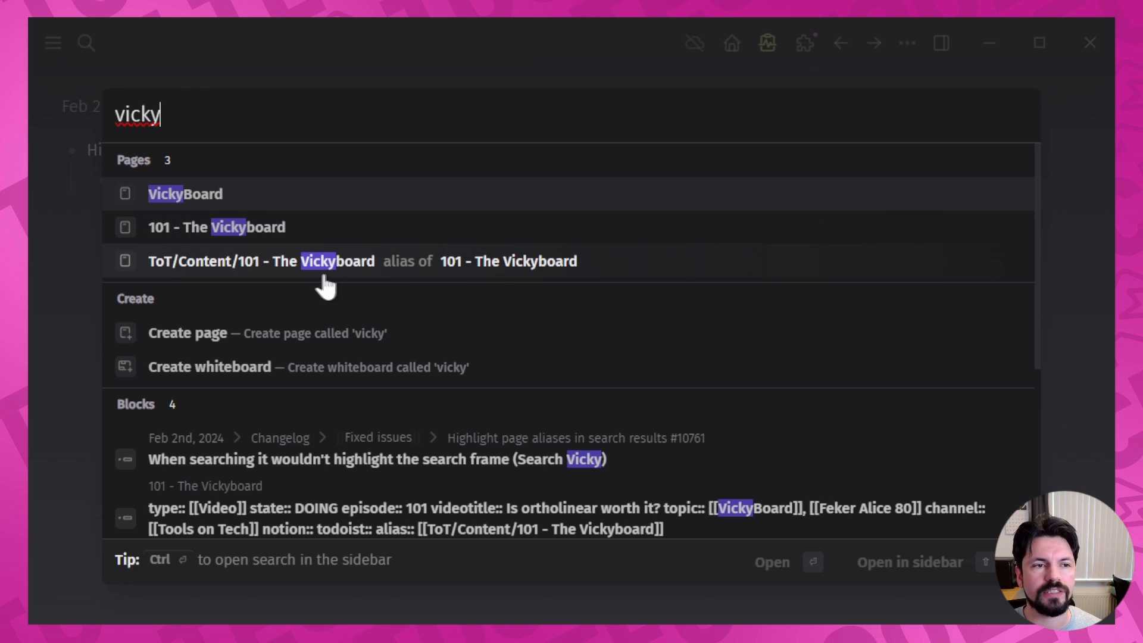
mouse_move(437, 271)
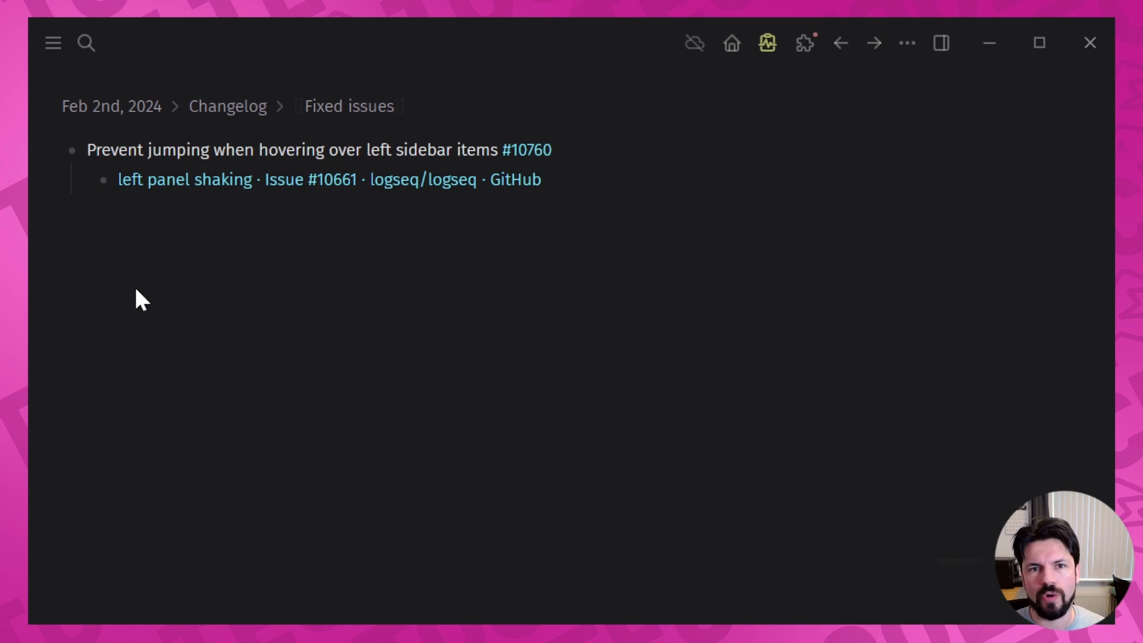
mouse_move(226, 190)
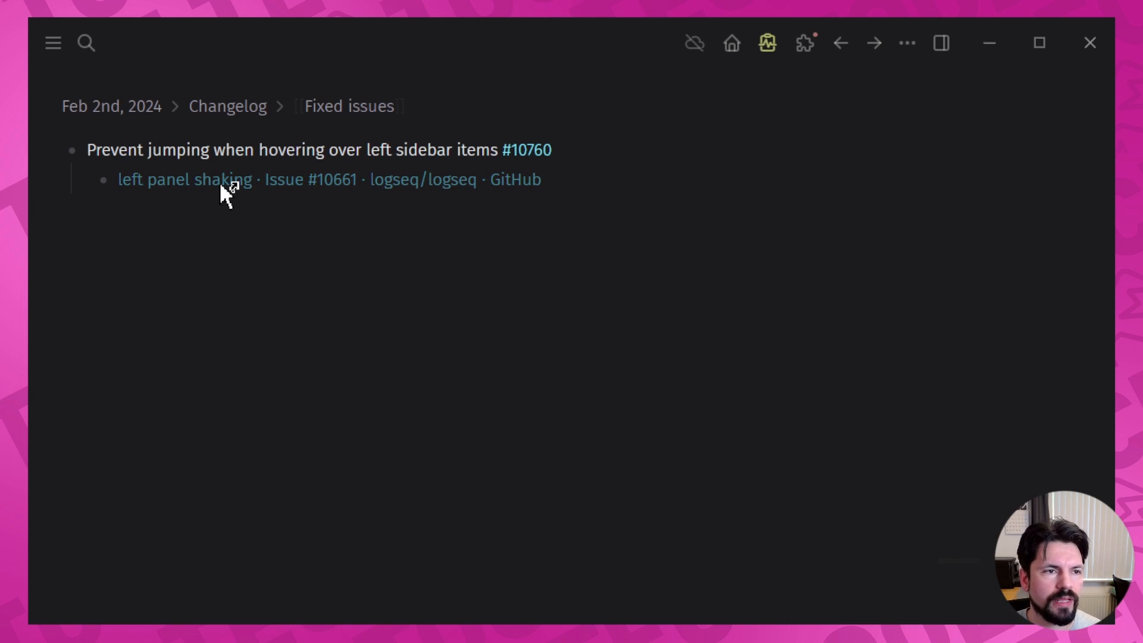
Step: View GitHub issue #10661 on left panel shaking and scroll to its screen recording
left_click(181, 180)
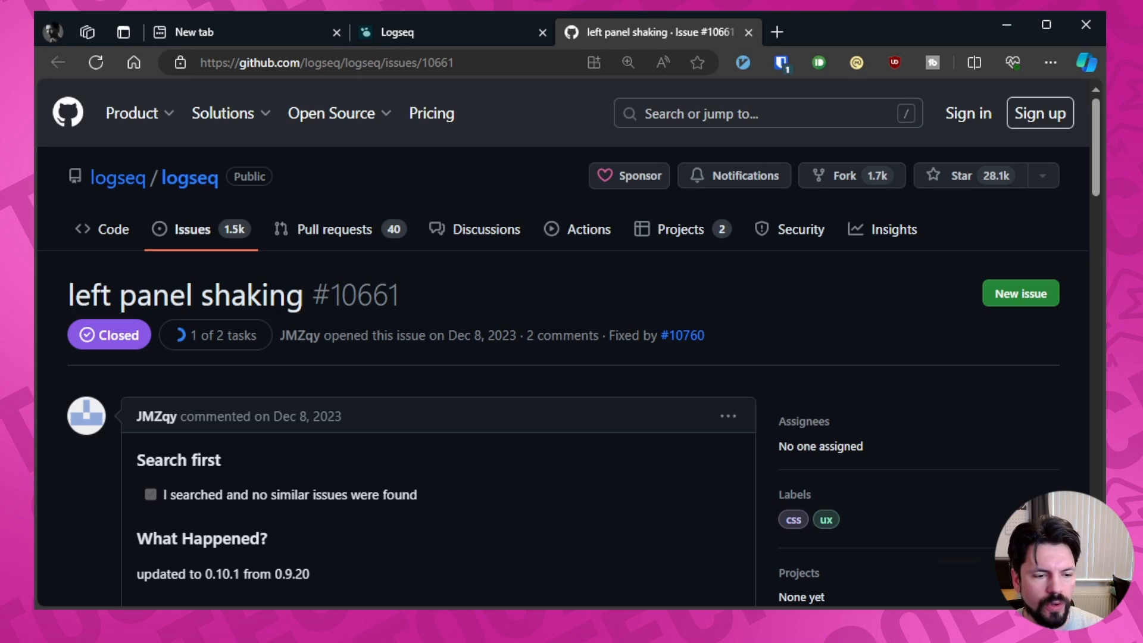
scroll("down", 3)
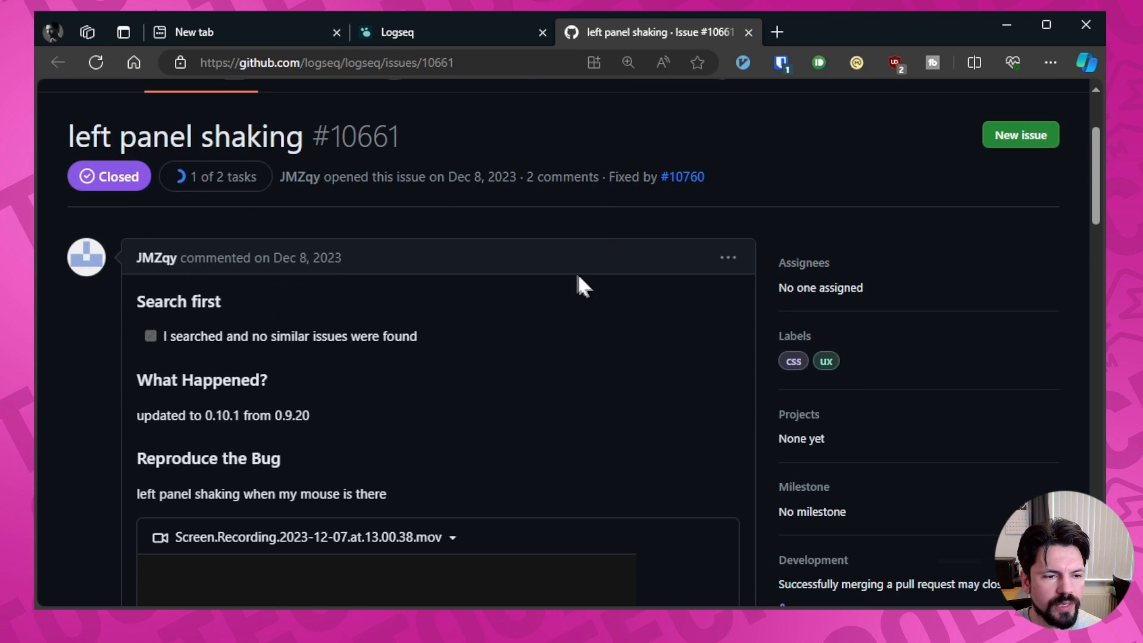
scroll("down", 3)
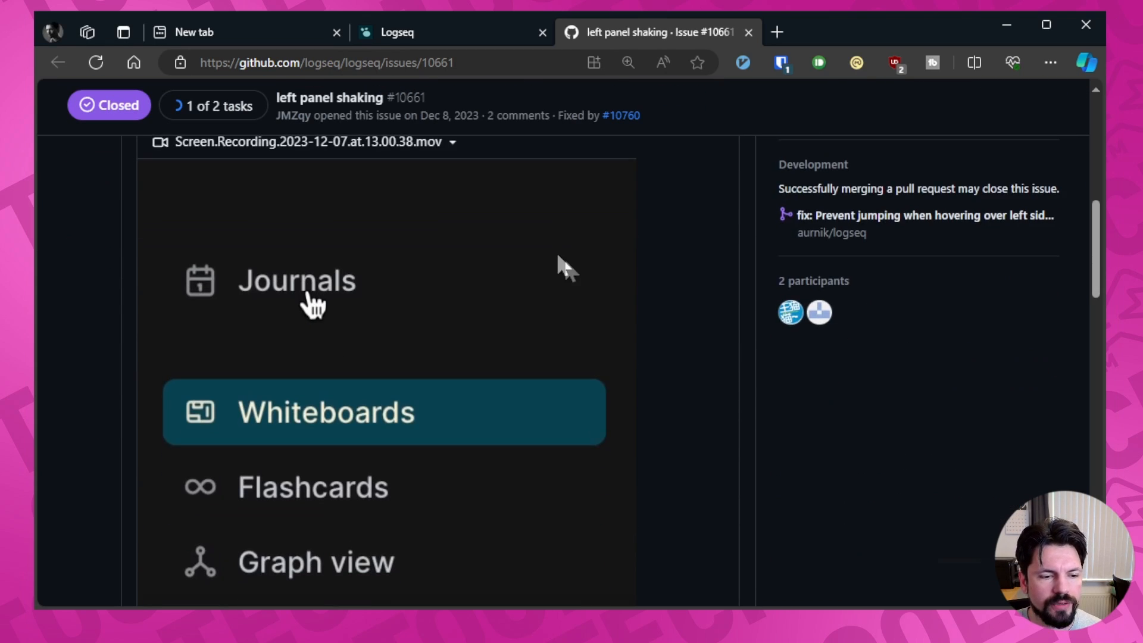
mouse_move(627, 292)
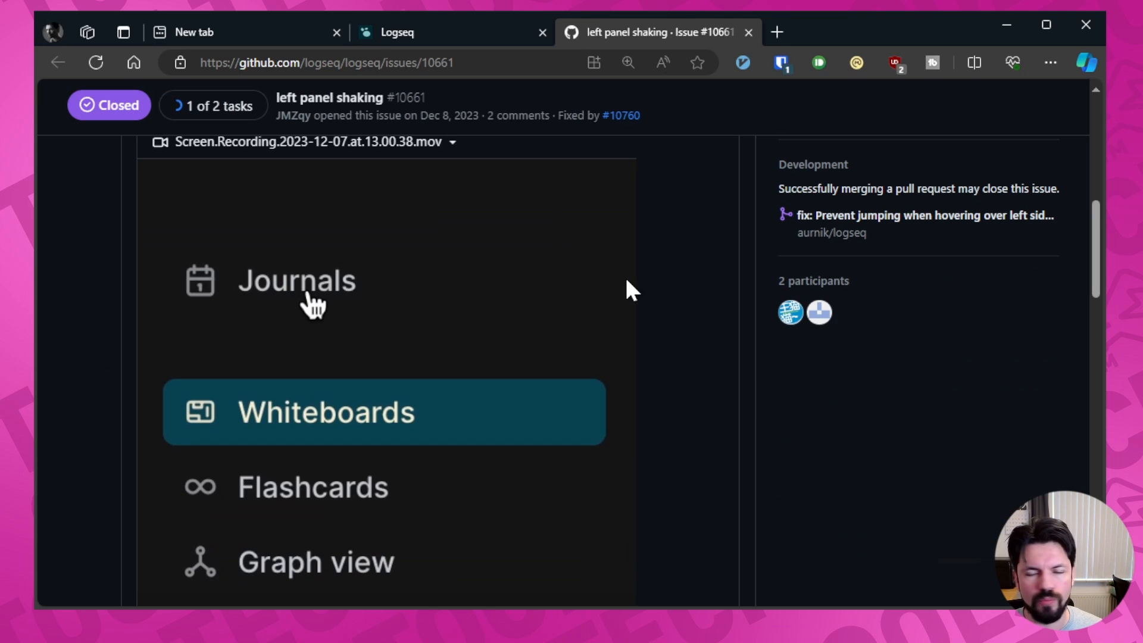
mouse_move(367, 329)
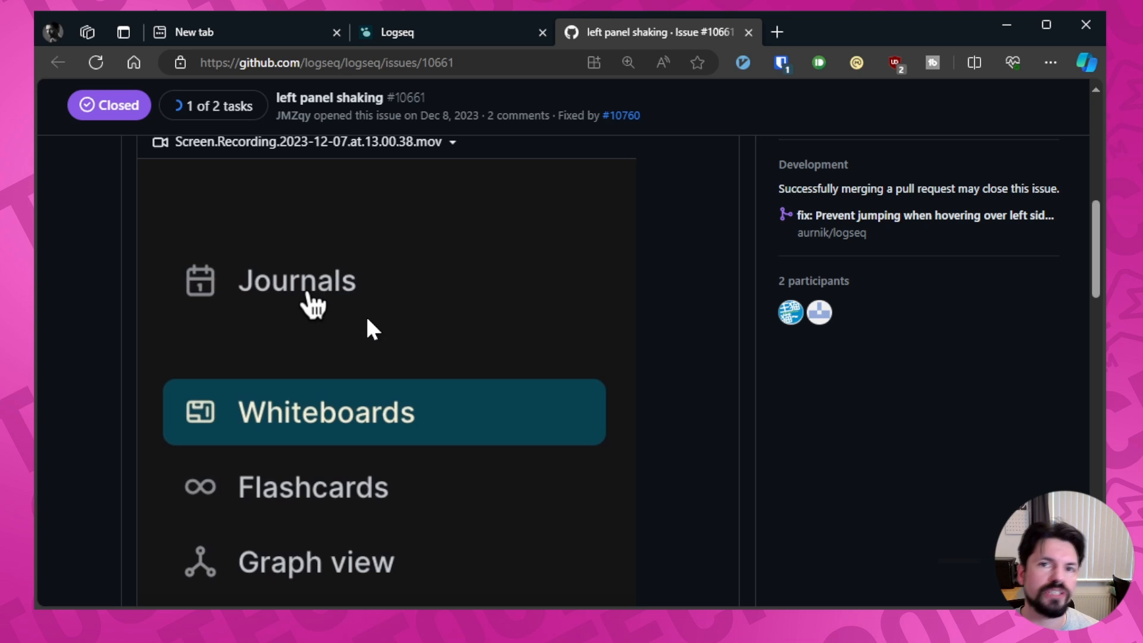
scroll("down", 3)
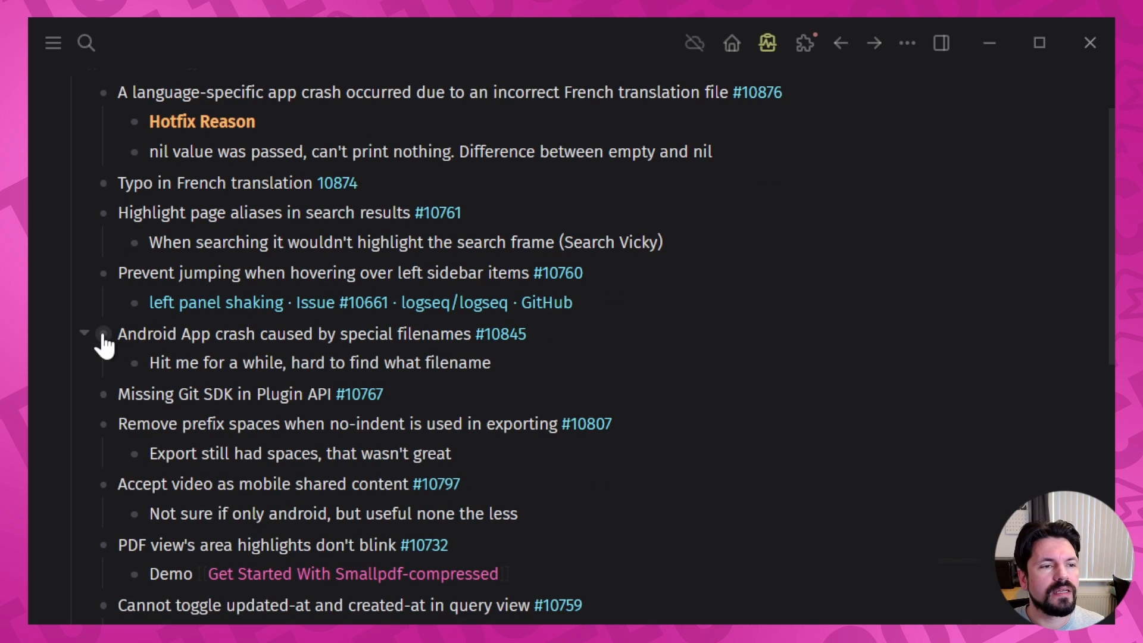
left_click(102, 333)
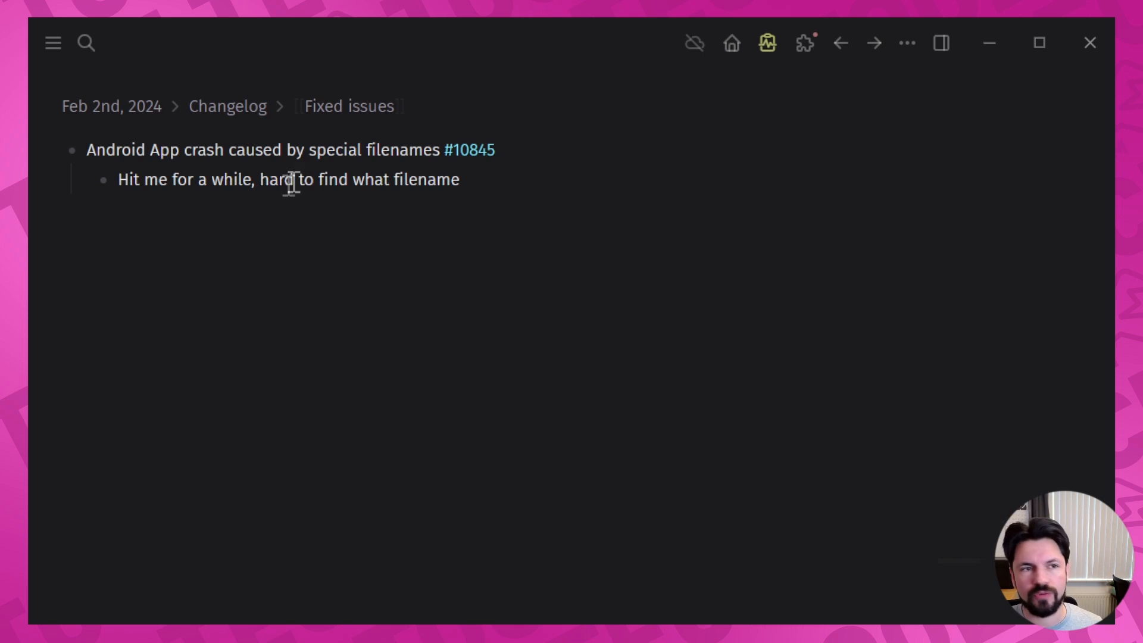
scroll("down", 3)
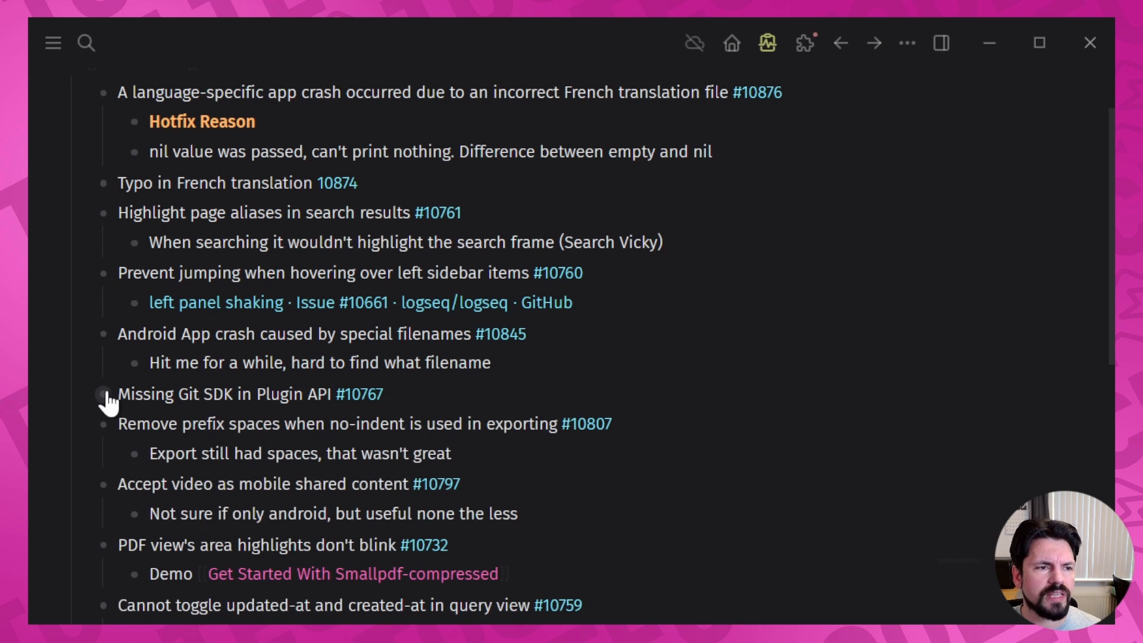
Step: Zoom into the Missing Git SDK block, then follow the #10807 link for the no-indent export fix
left_click(105, 394)
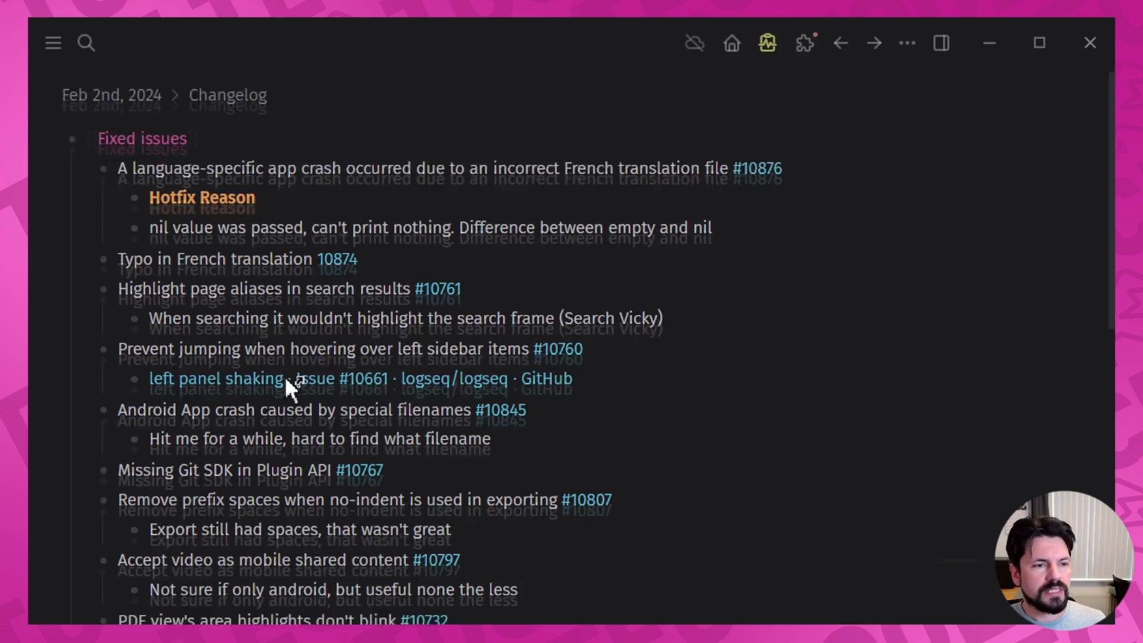
scroll("down", 3)
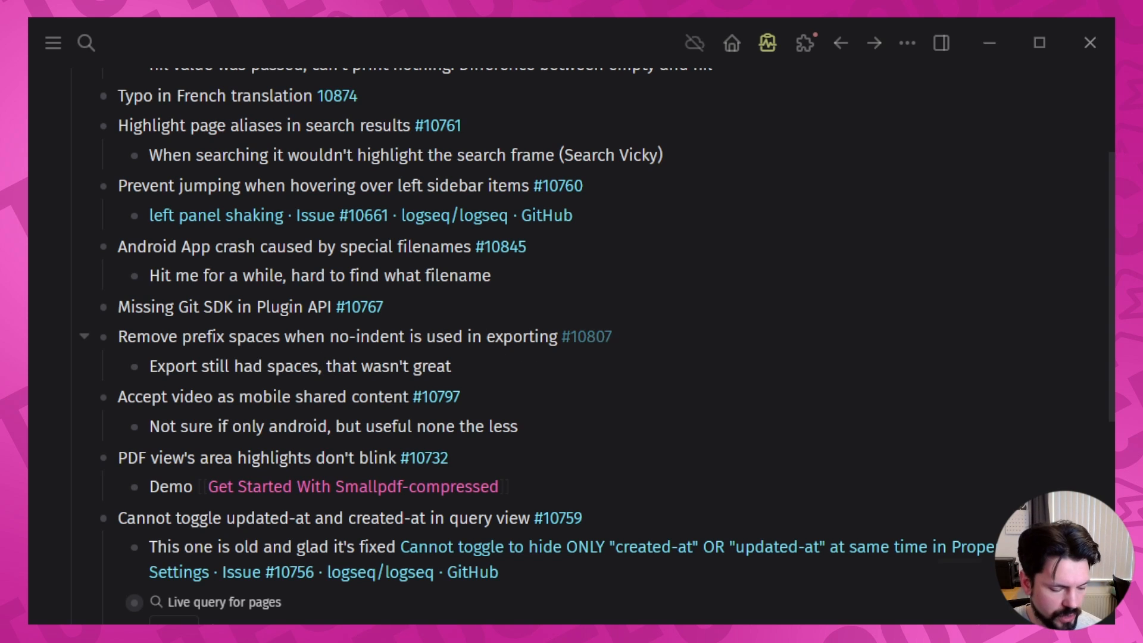
left_click(576, 335)
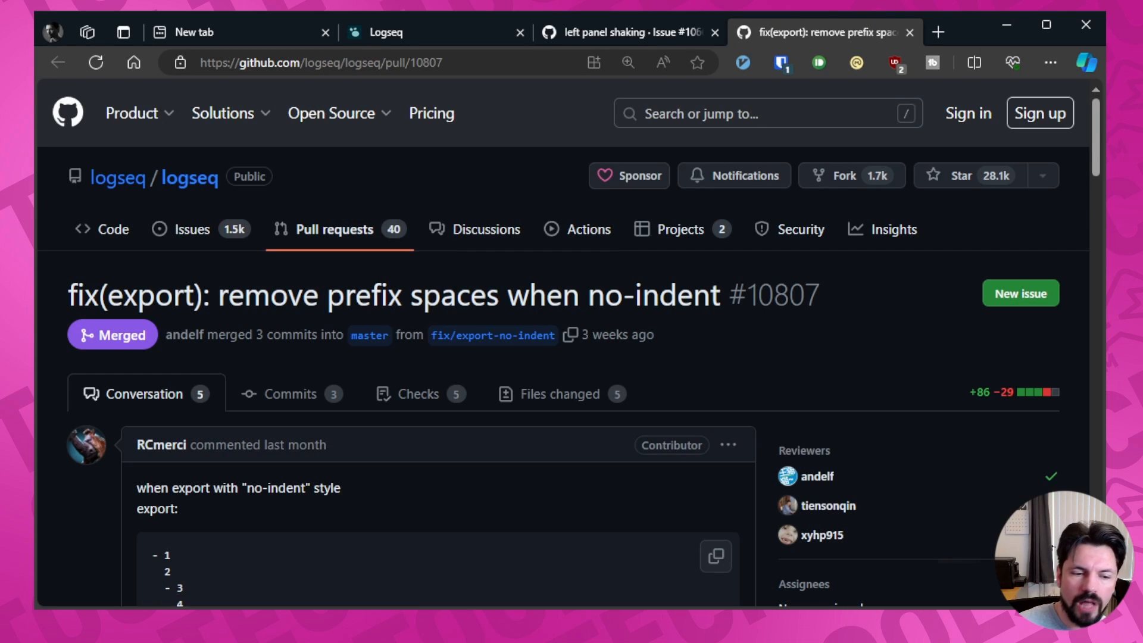
Step: Scroll PR #10807 down to its export, result and before-fix examples
scroll("down", 3)
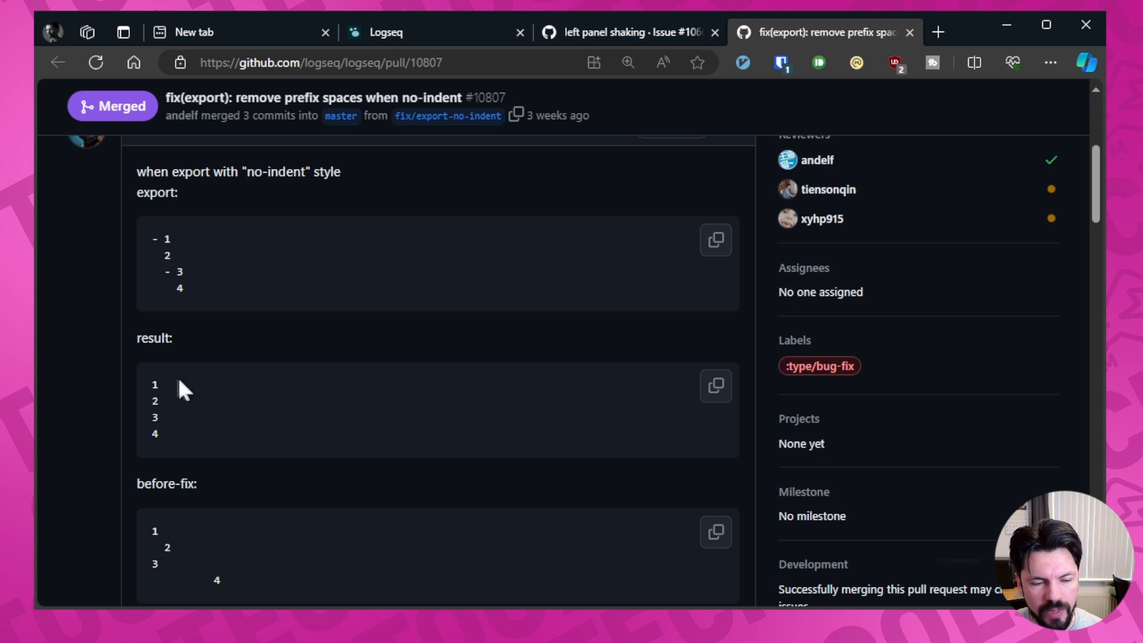
mouse_move(209, 456)
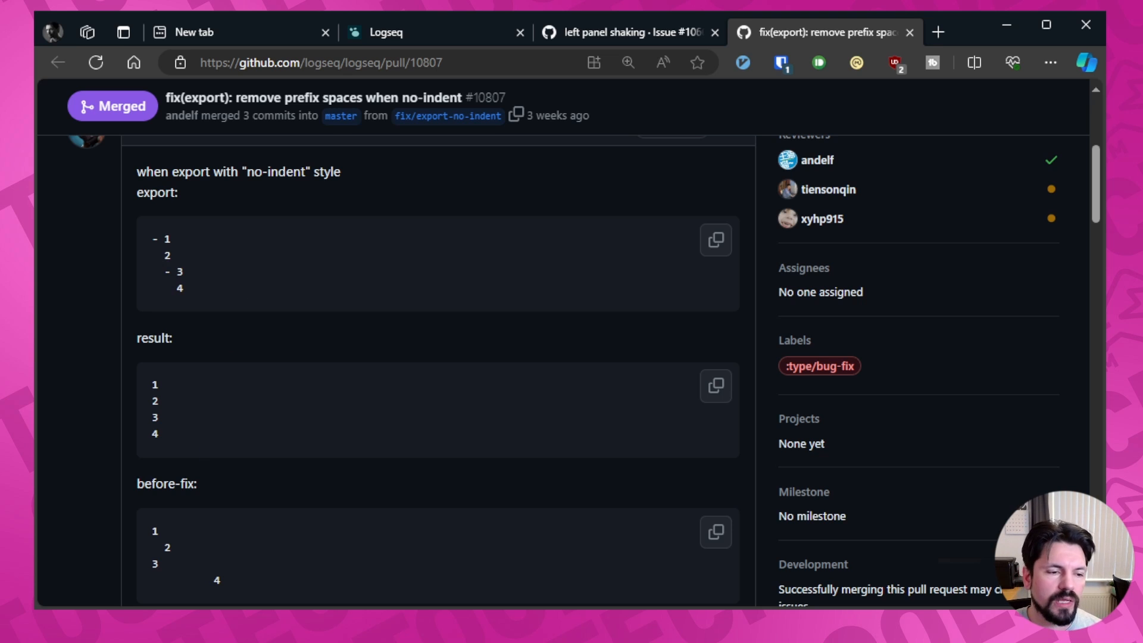
scroll("down", 3)
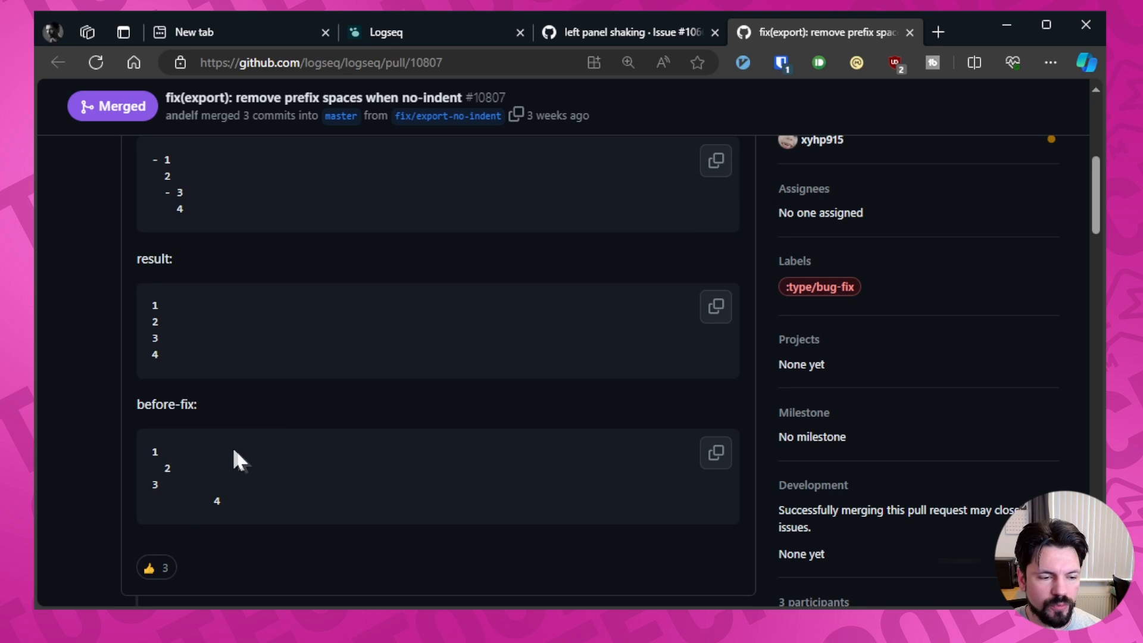
mouse_move(225, 526)
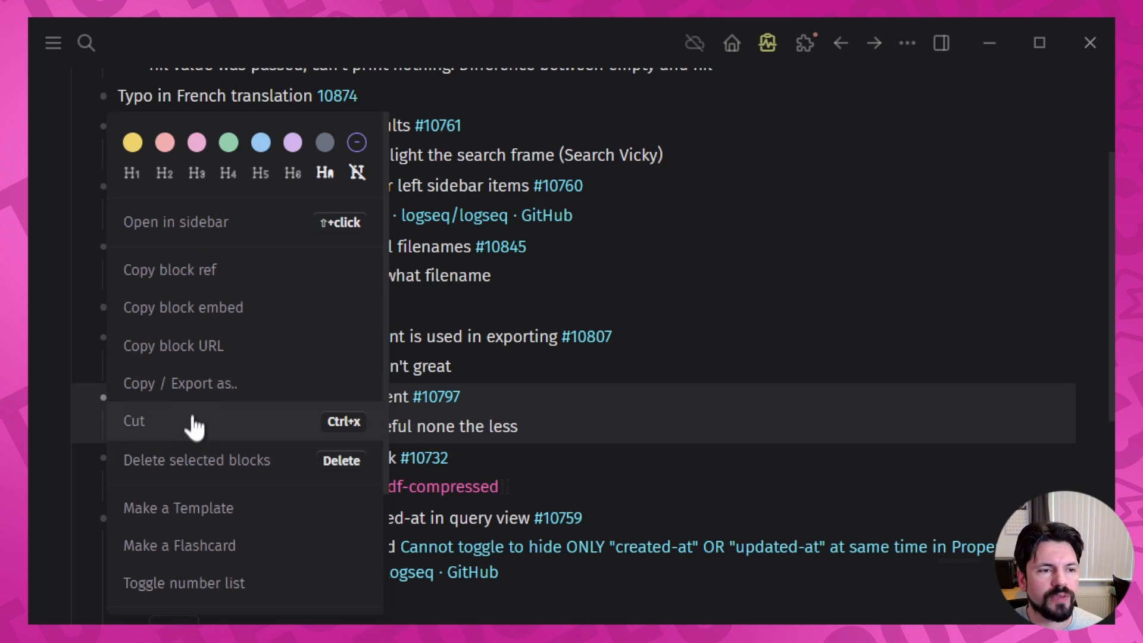
Step: Bring up the Copy / Export options for the 'Accept video as mobile shared content' block
left_click(180, 382)
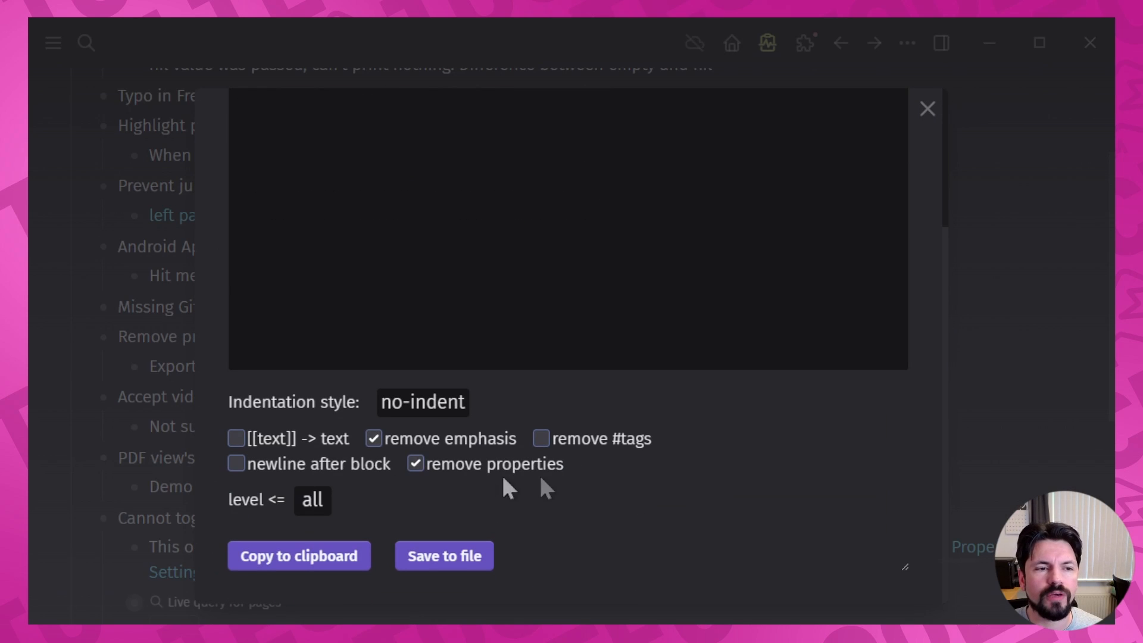
mouse_move(615, 507)
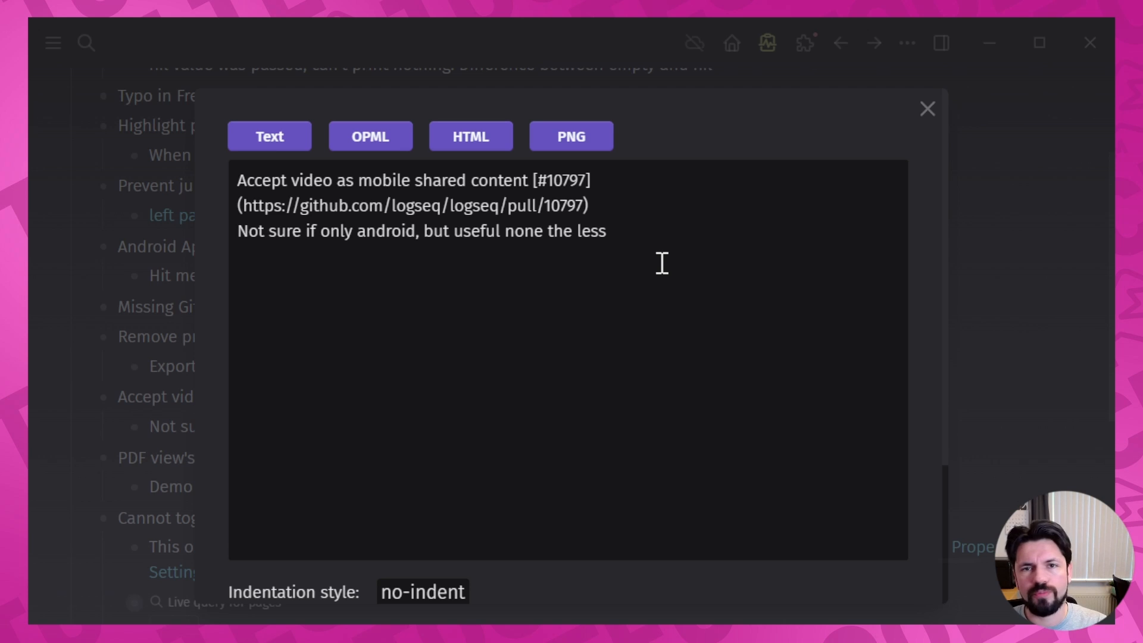
mouse_move(920, 135)
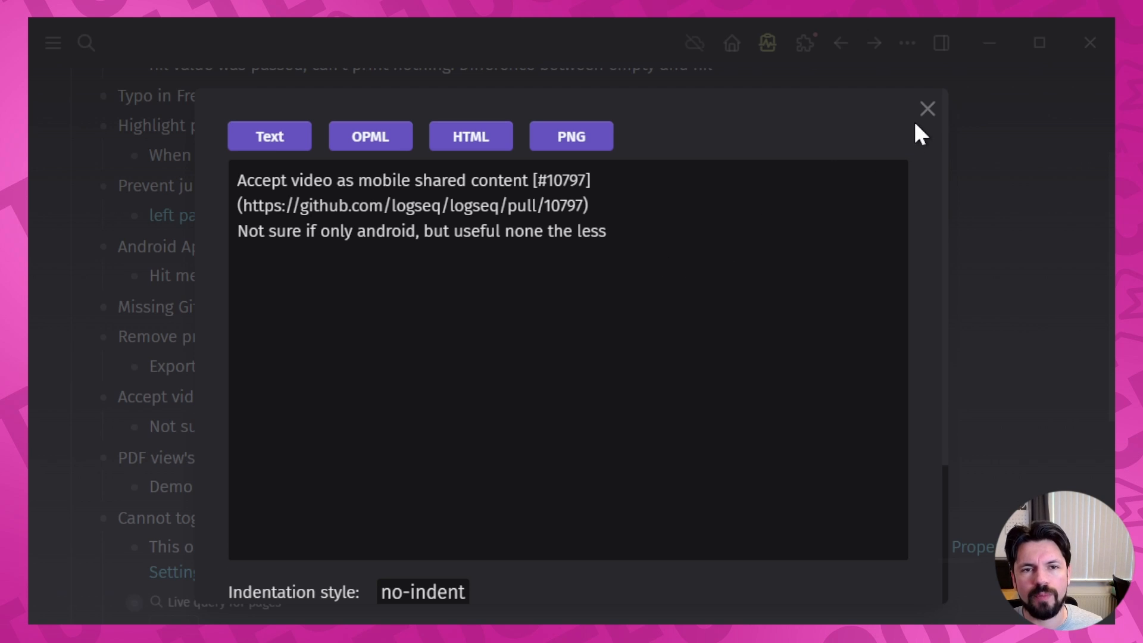
left_click(926, 109)
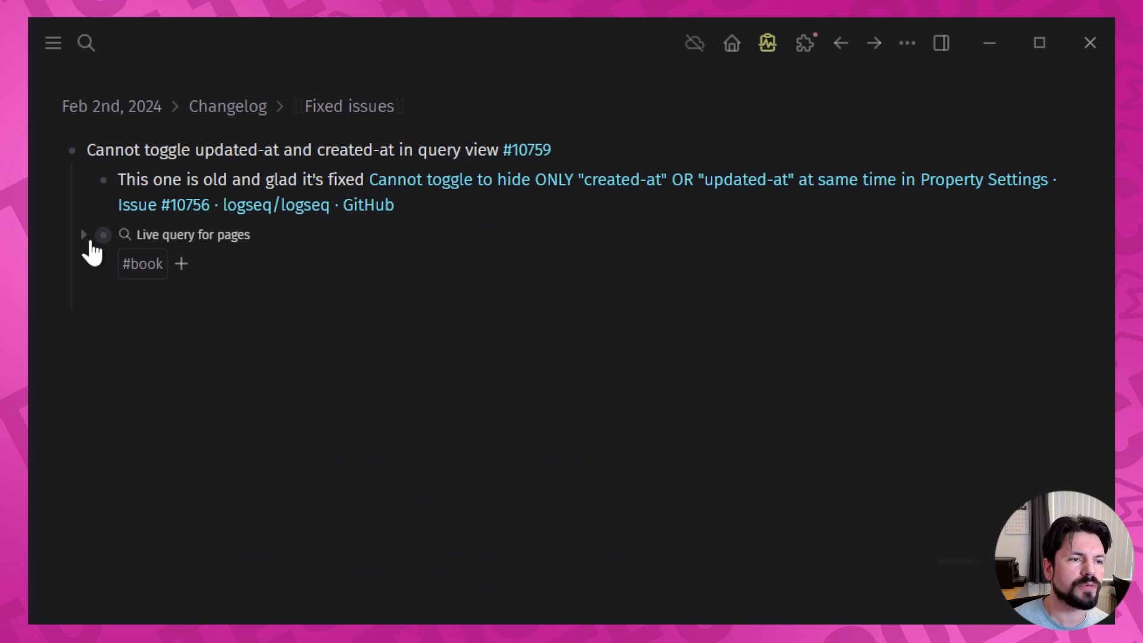
Step: Expand the #book live query and reveal its updated-at and created-at columns
left_click(84, 235)
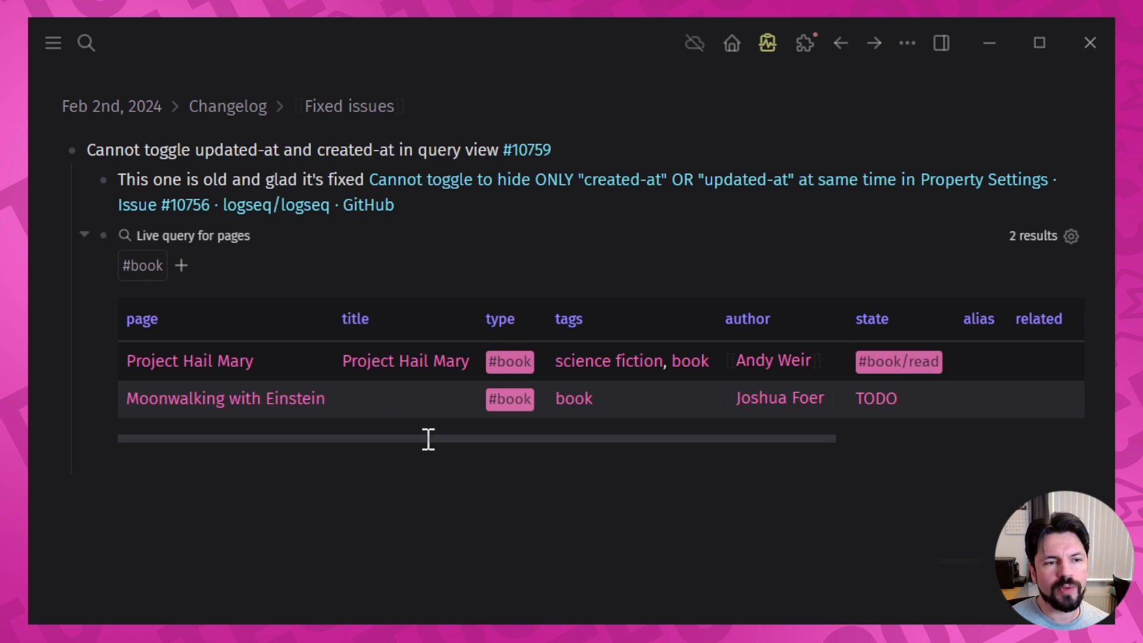
scroll("right", 3)
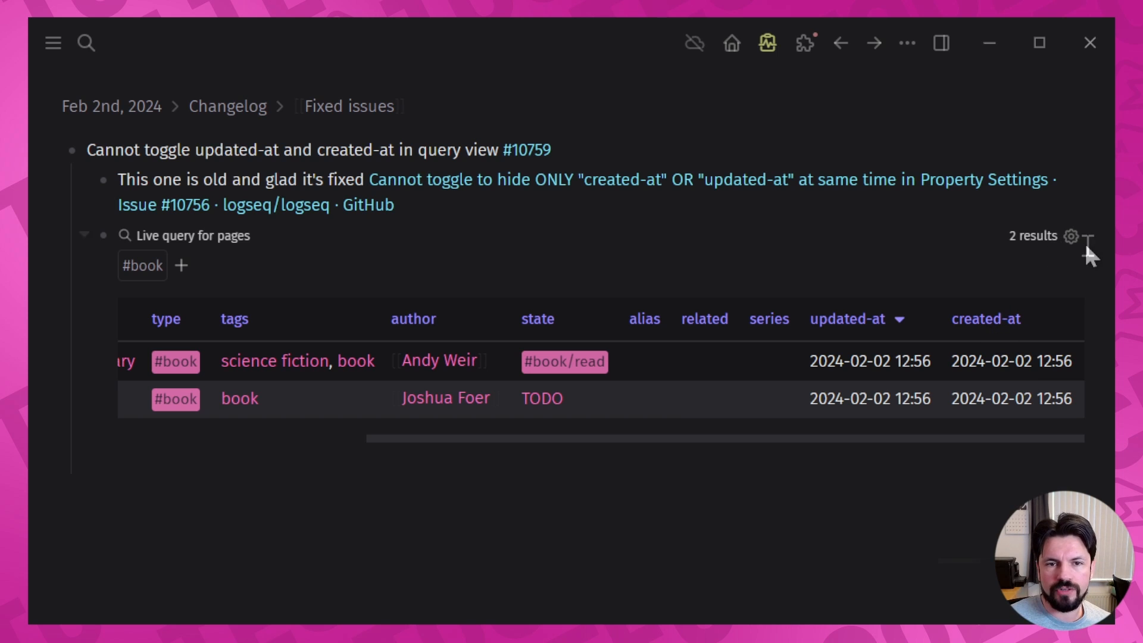
mouse_move(937, 364)
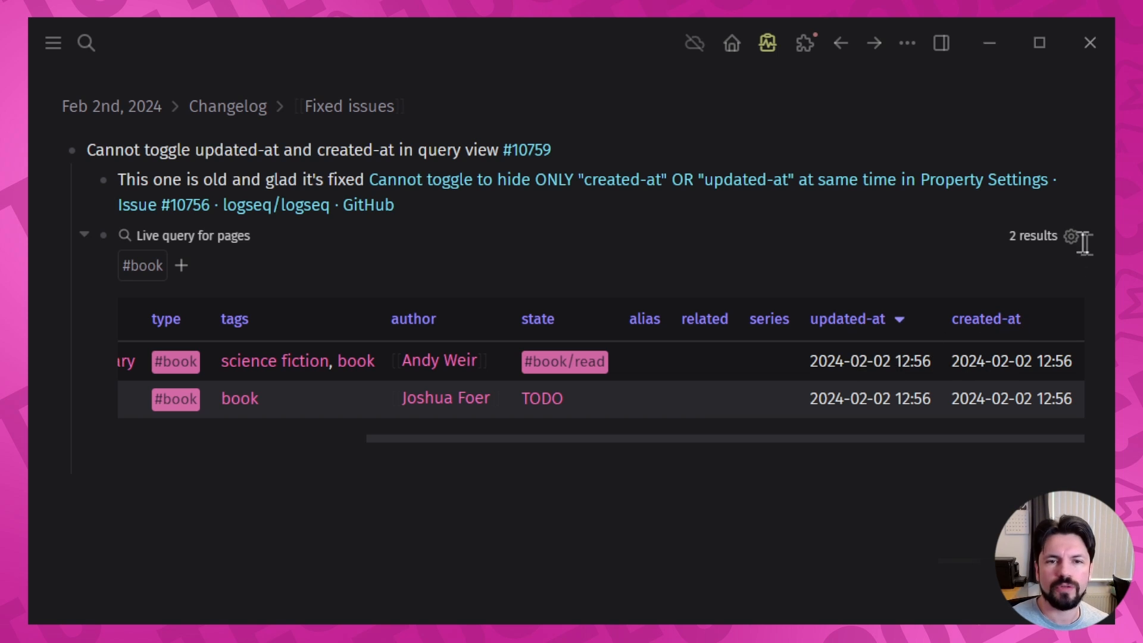
Step: Switch off the created-at property in the #book query's settings, keeping updated-at visible
left_click(1070, 236)
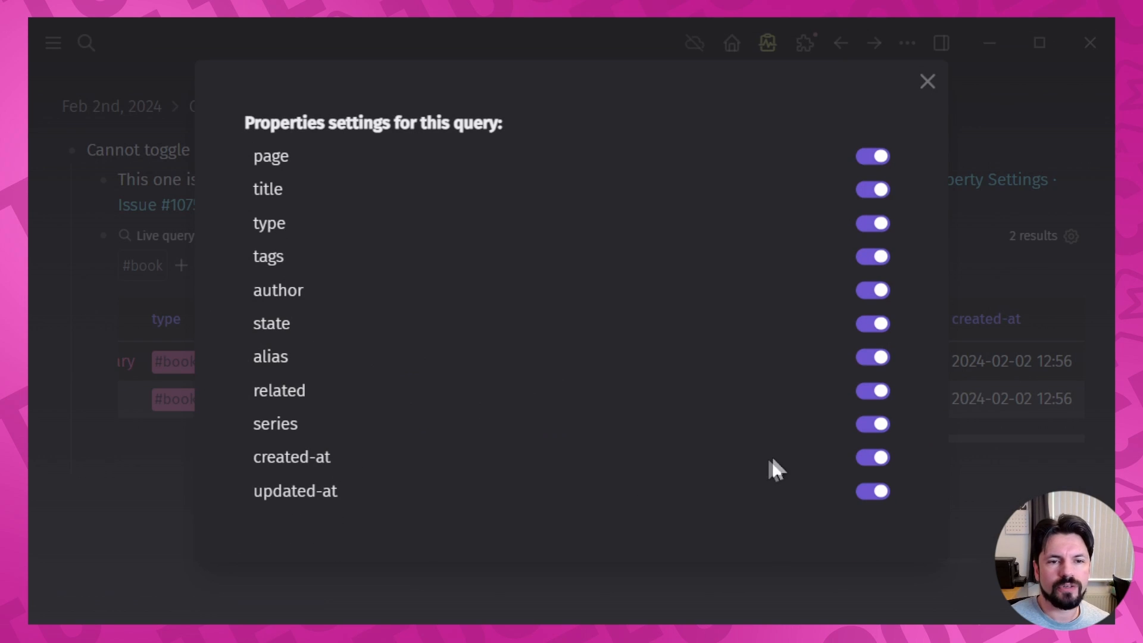
left_click(871, 457)
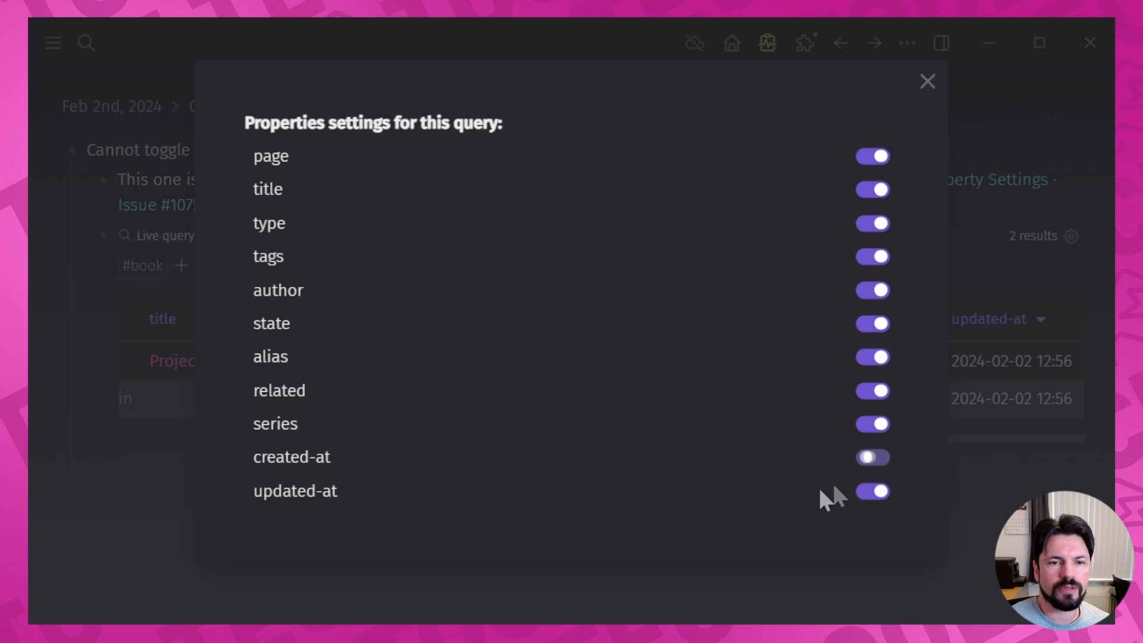
left_click(926, 80)
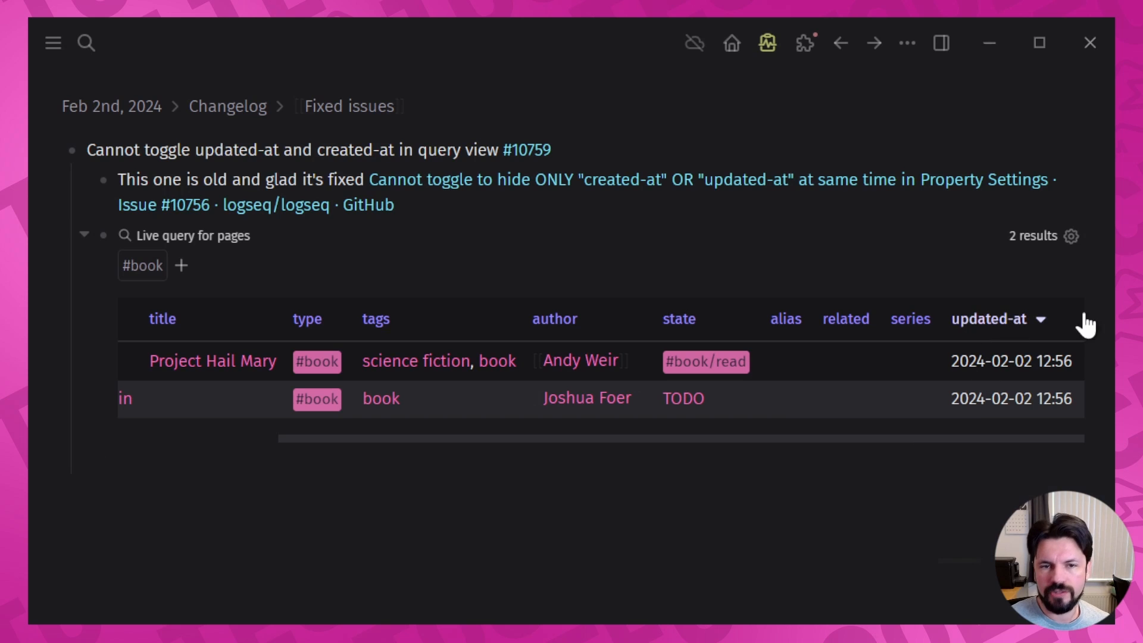
mouse_move(983, 440)
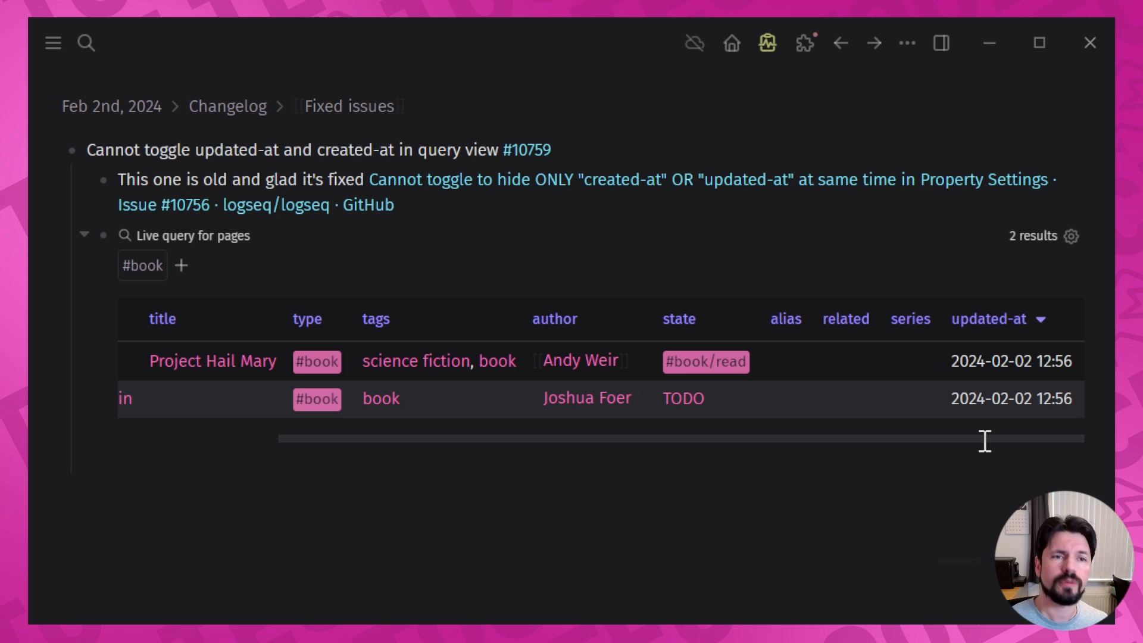
mouse_move(958, 397)
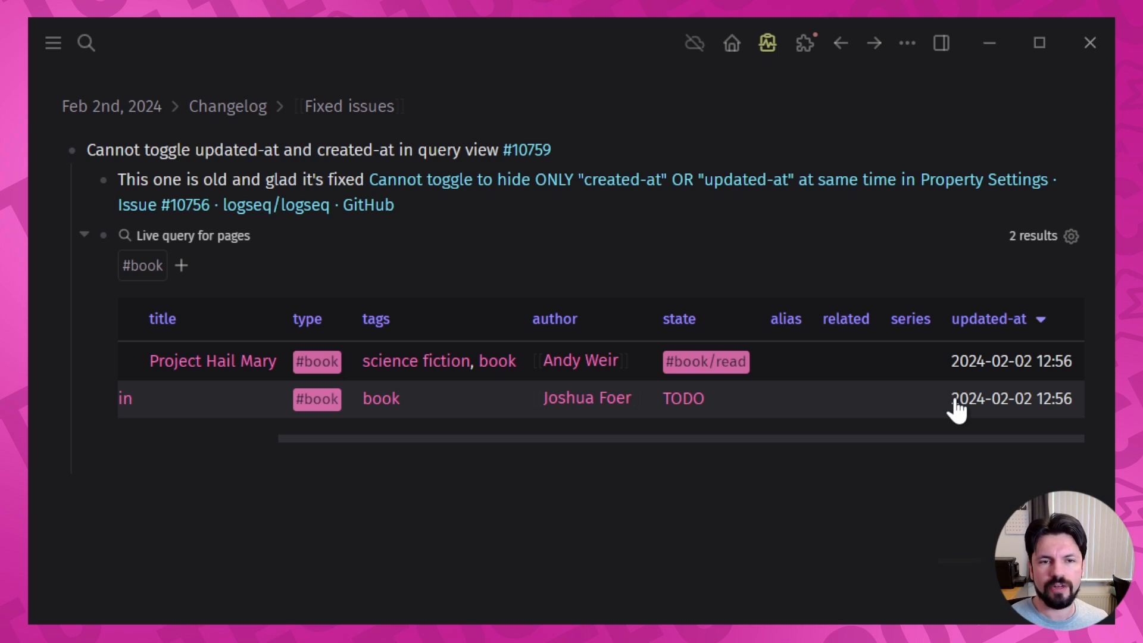
mouse_move(658, 302)
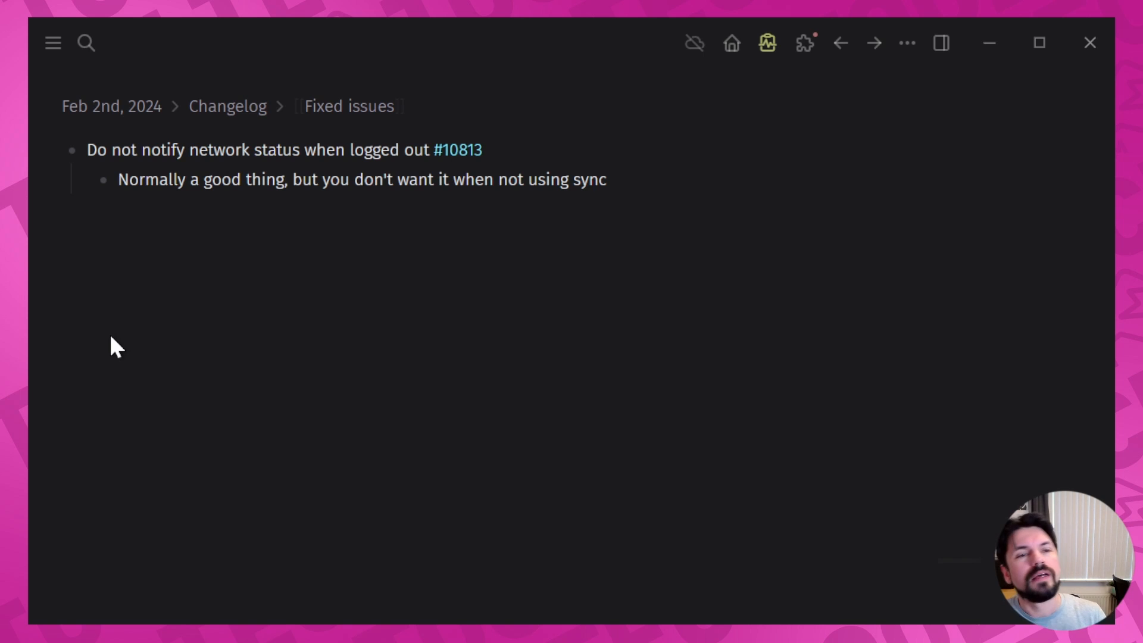
mouse_move(301, 377)
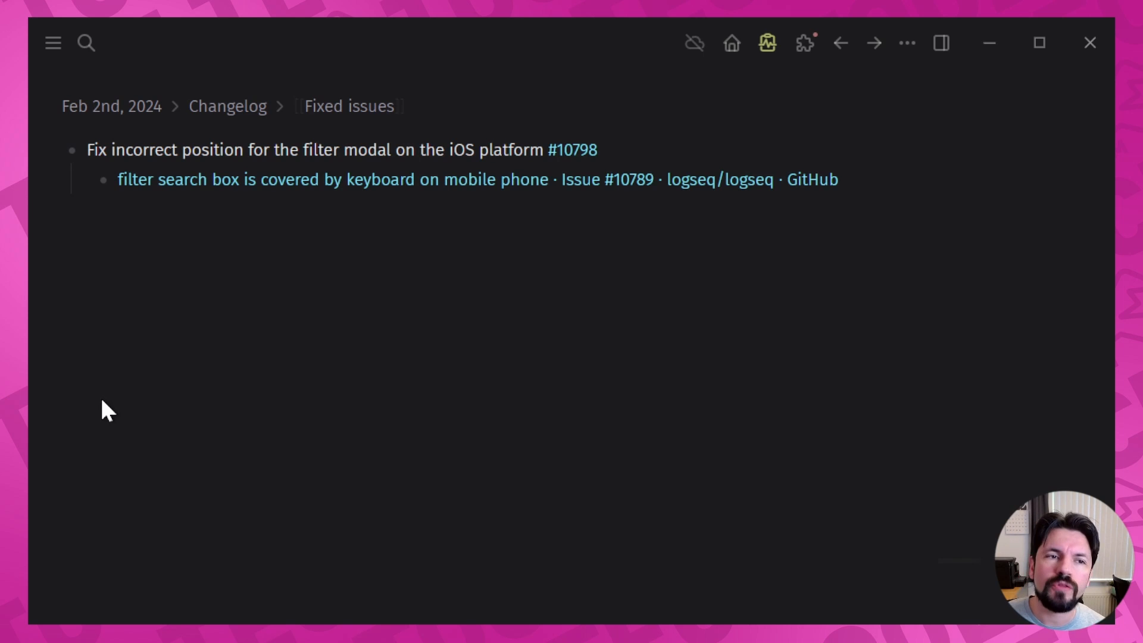
mouse_move(222, 297)
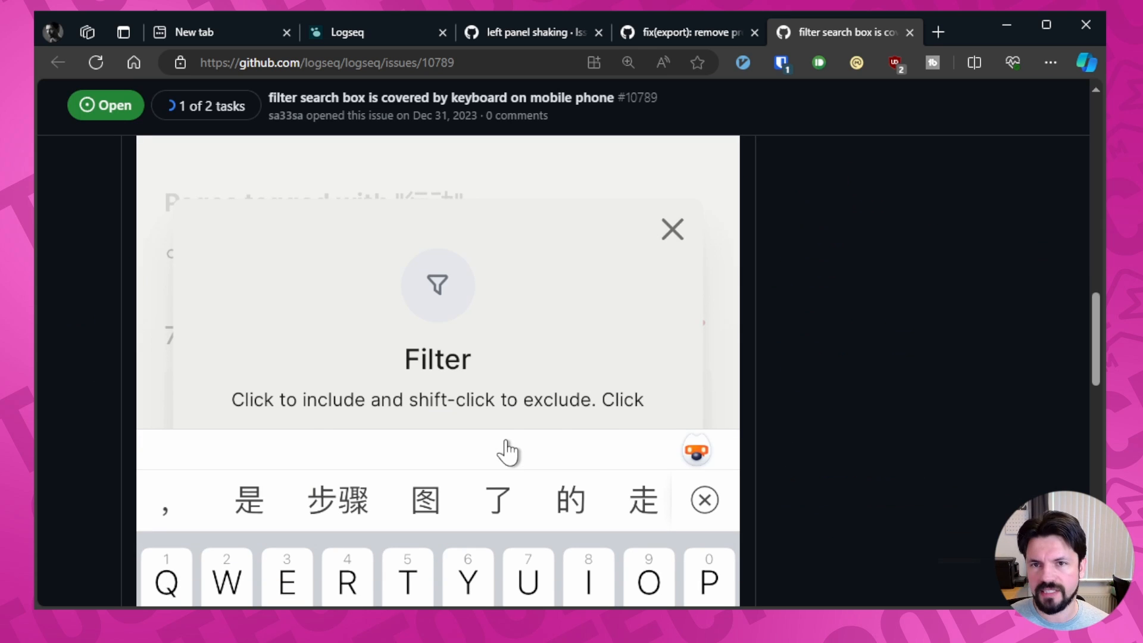
Step: Review the issue #10789 screenshot, then open PR #10820 on the Enter double-click fix
scroll("down", 3)
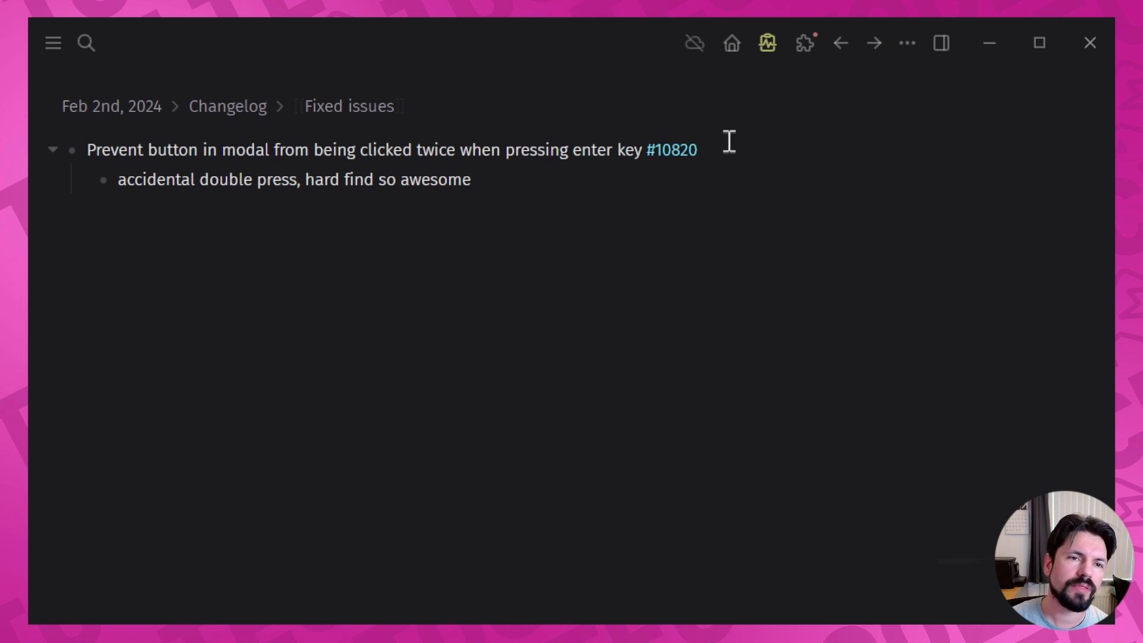
left_click(674, 150)
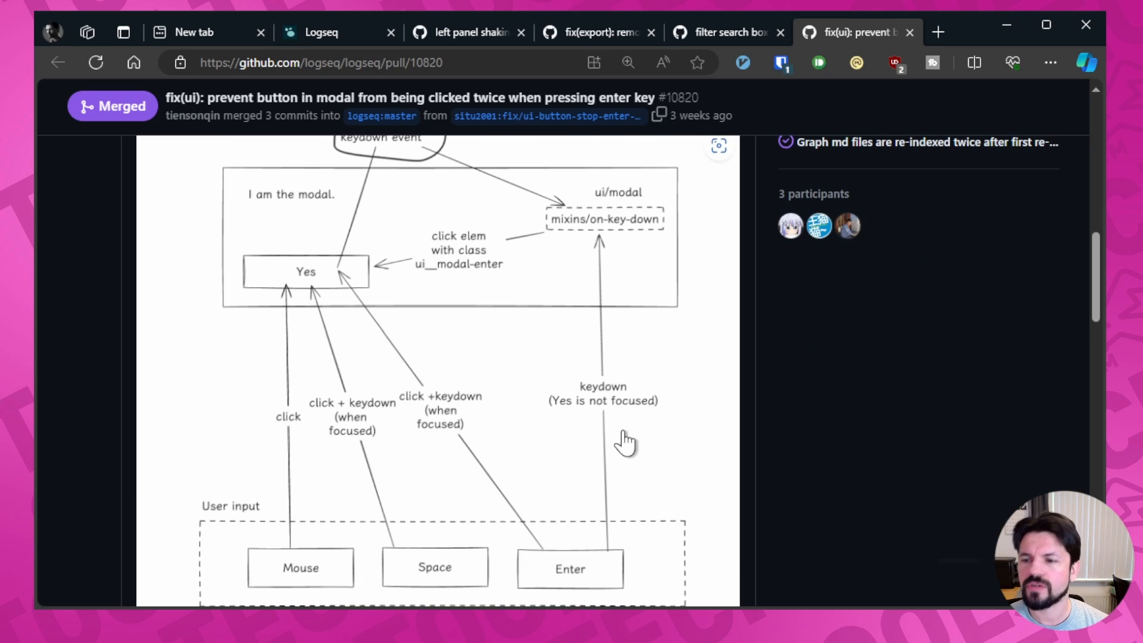